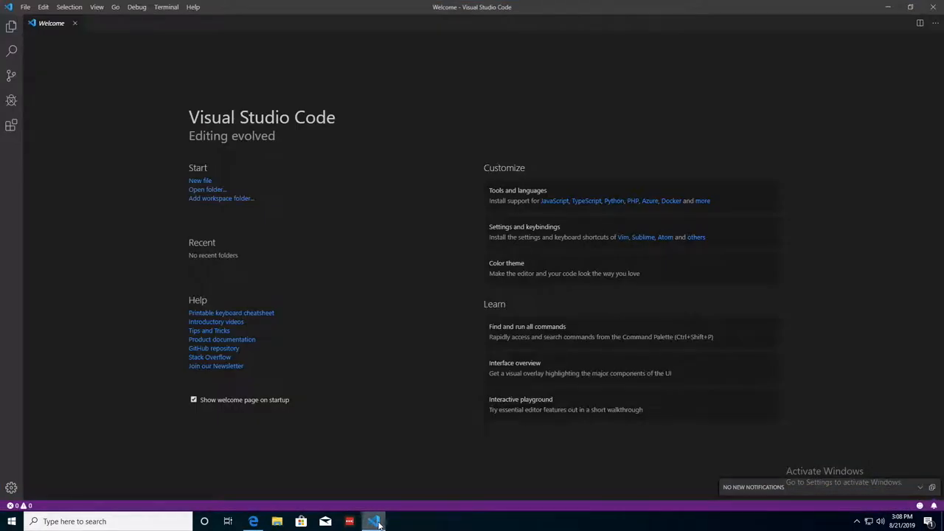
mouse_move(163, 30)
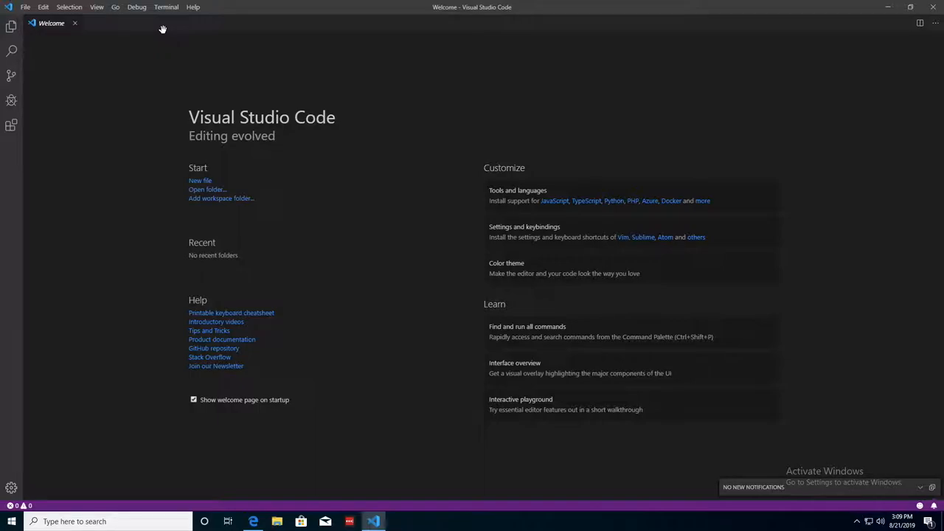
mouse_move(163, 61)
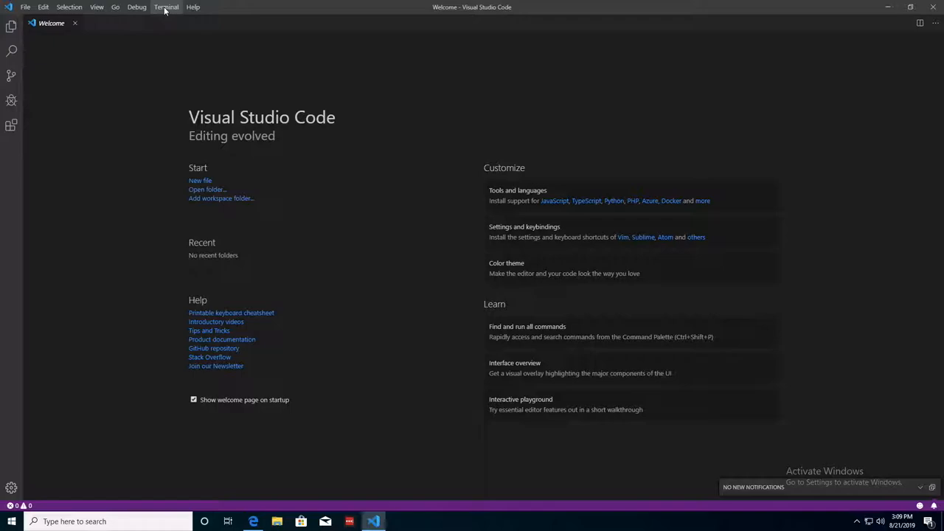
Step: Open a new PowerShell integrated terminal from the Terminal menu
left_click(165, 7)
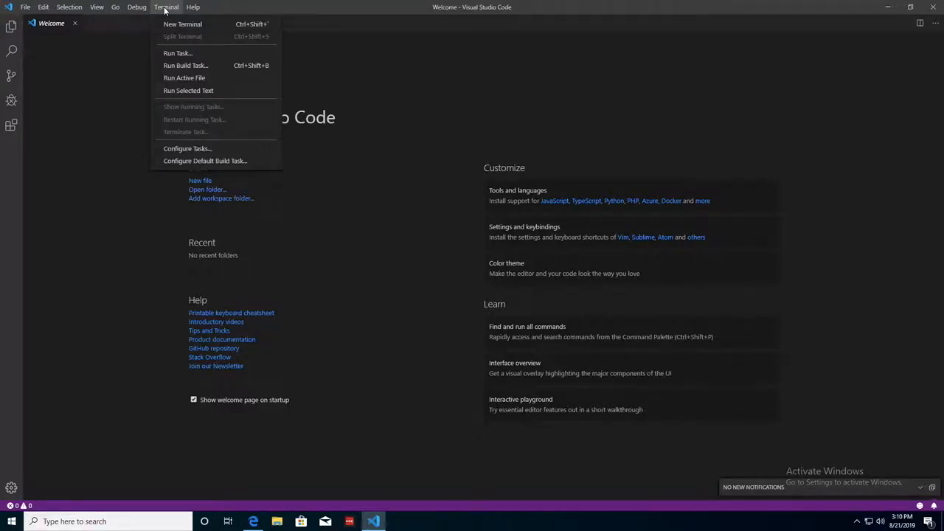
mouse_move(182, 24)
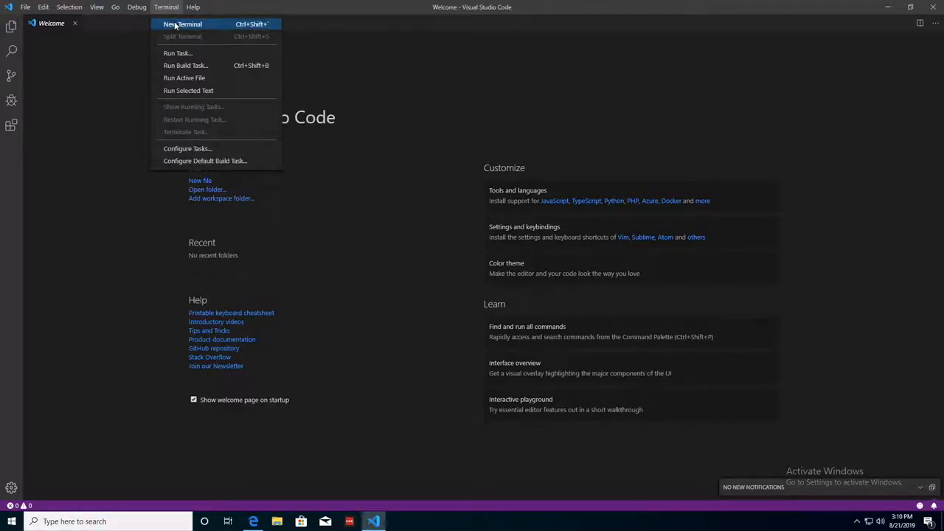
left_click(182, 24)
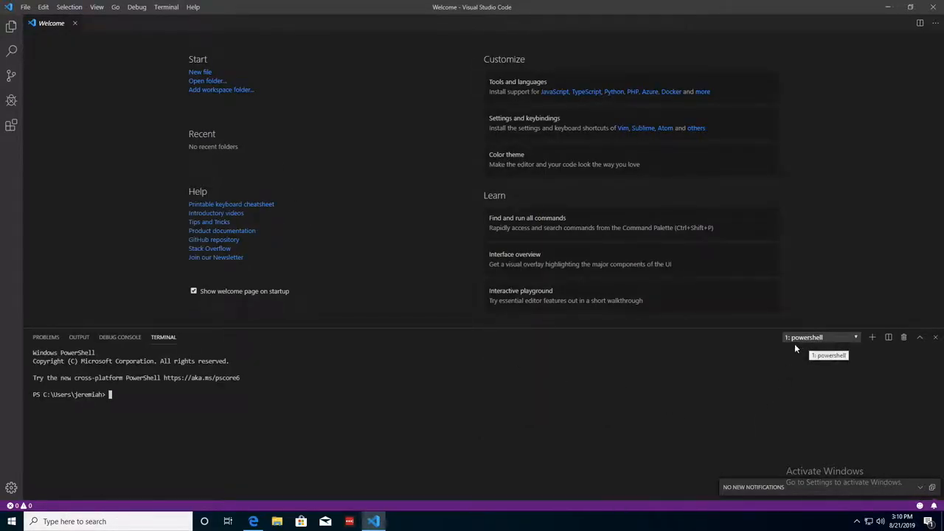
mouse_move(789, 367)
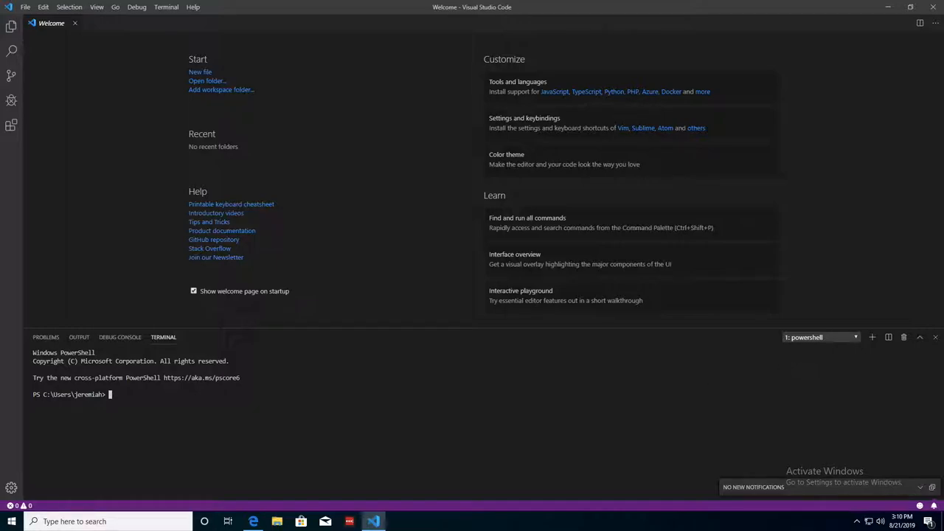
Step: Browse the Homebrew on Linux docs, follow the Linux/WSL link, then view the WSL docs tab
left_click(253, 521)
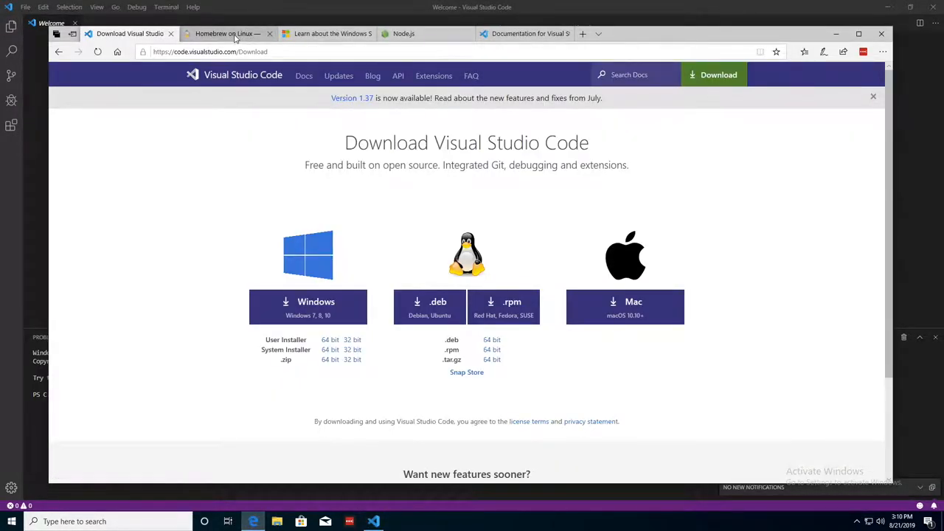
left_click(227, 34)
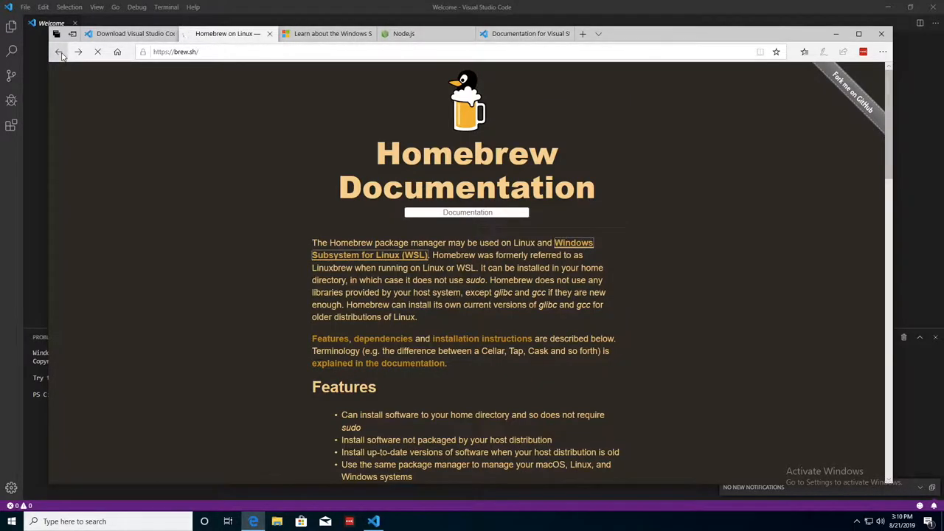
left_click(59, 52)
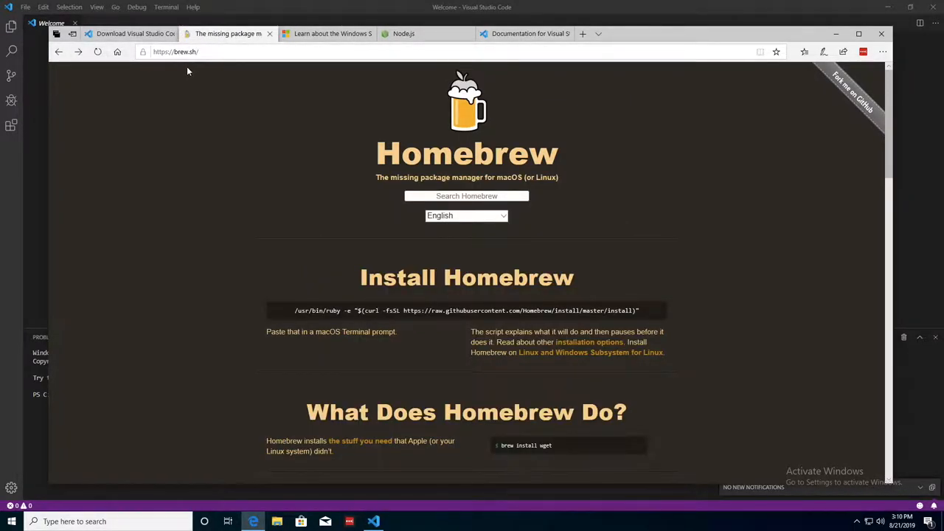
mouse_move(544, 360)
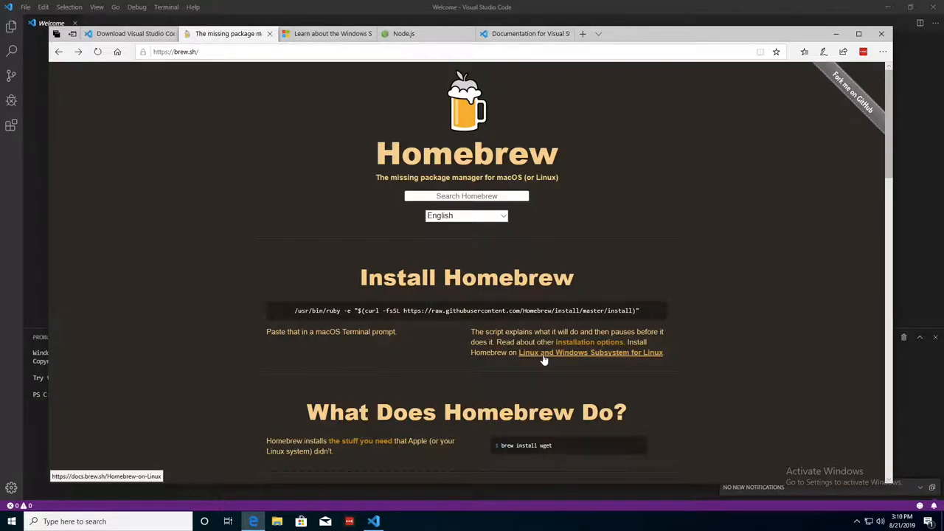
mouse_move(604, 362)
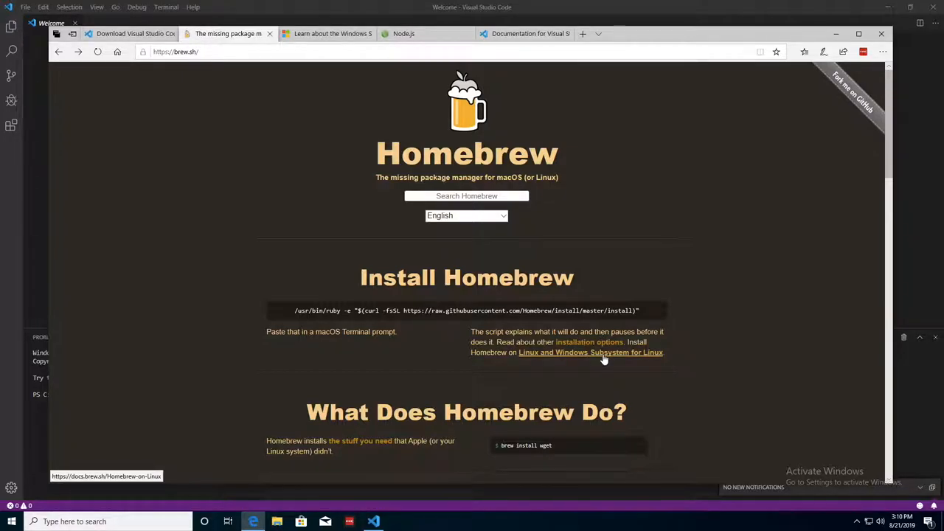
left_click(591, 352)
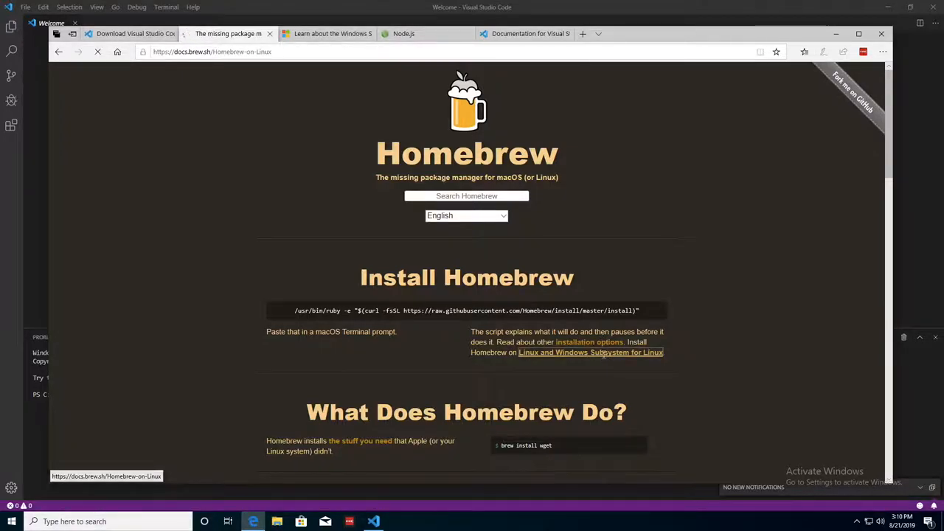
left_click(591, 352)
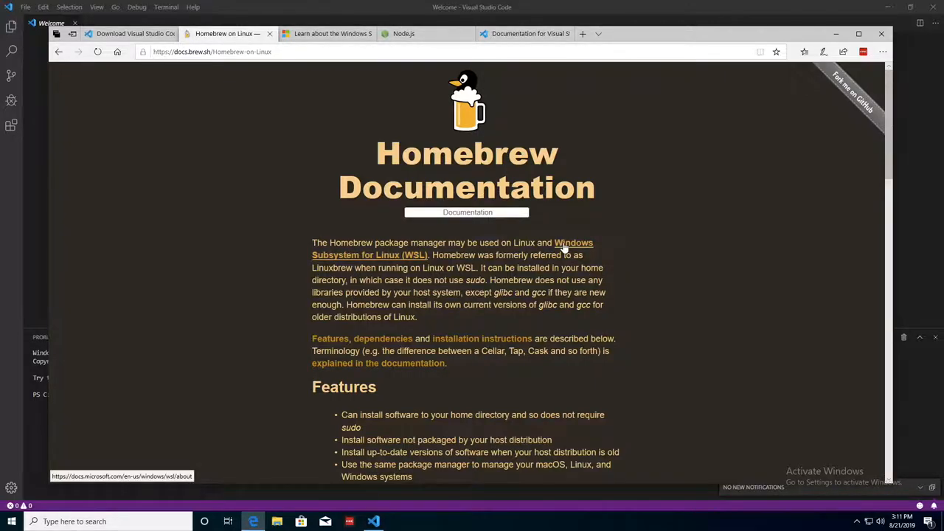
mouse_move(335, 55)
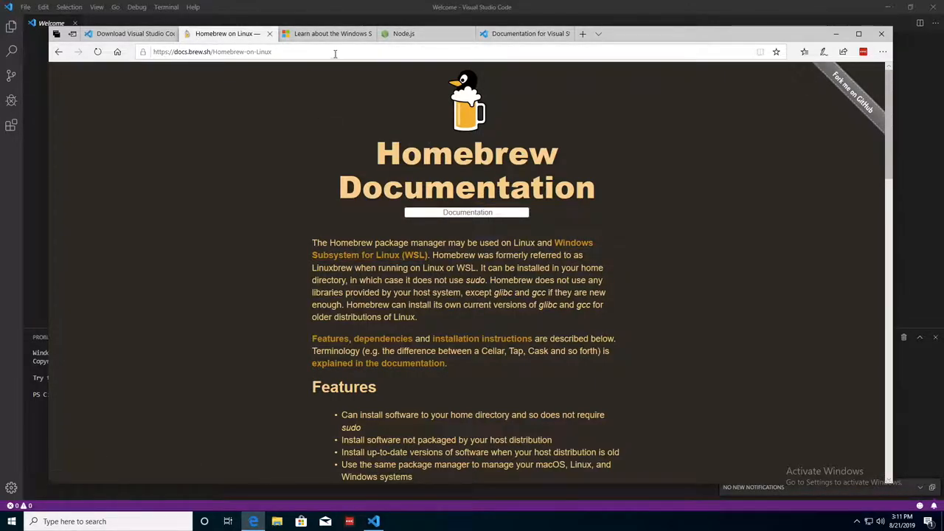
left_click(328, 33)
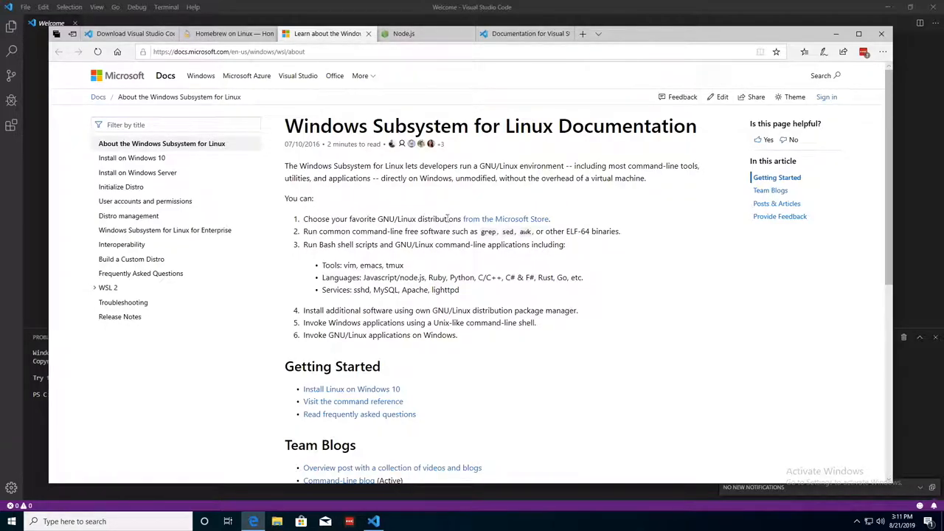
mouse_move(505, 218)
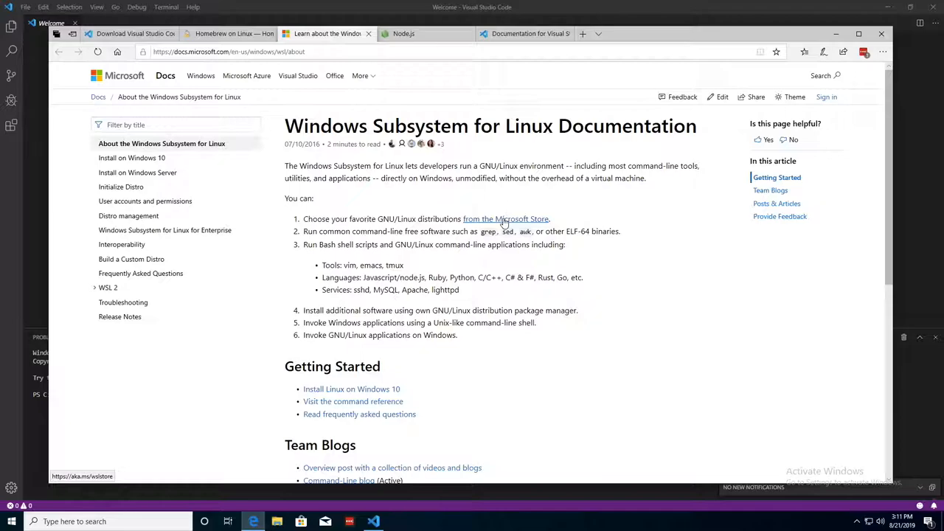
mouse_move(505, 223)
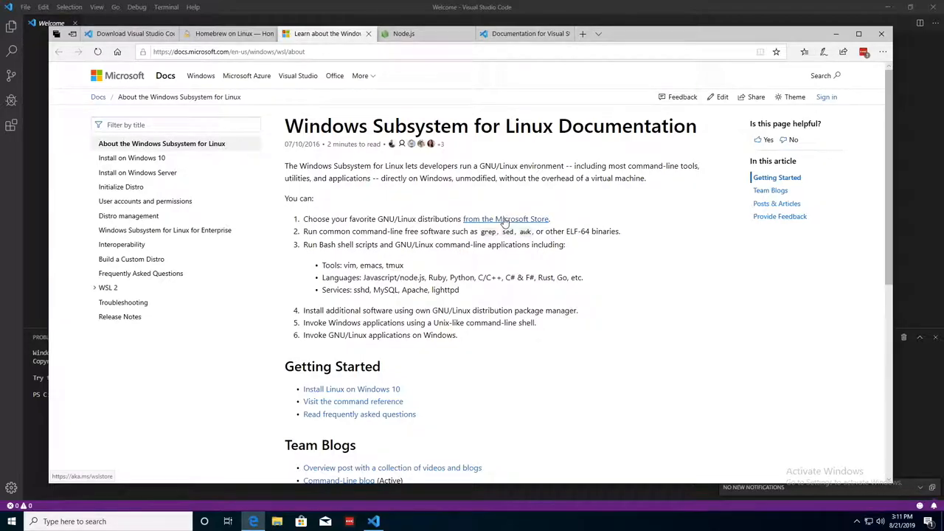
Step: Get, install and launch Ubuntu from Microsoft Store's Linux distributions, then open a new browser tab
left_click(505, 219)
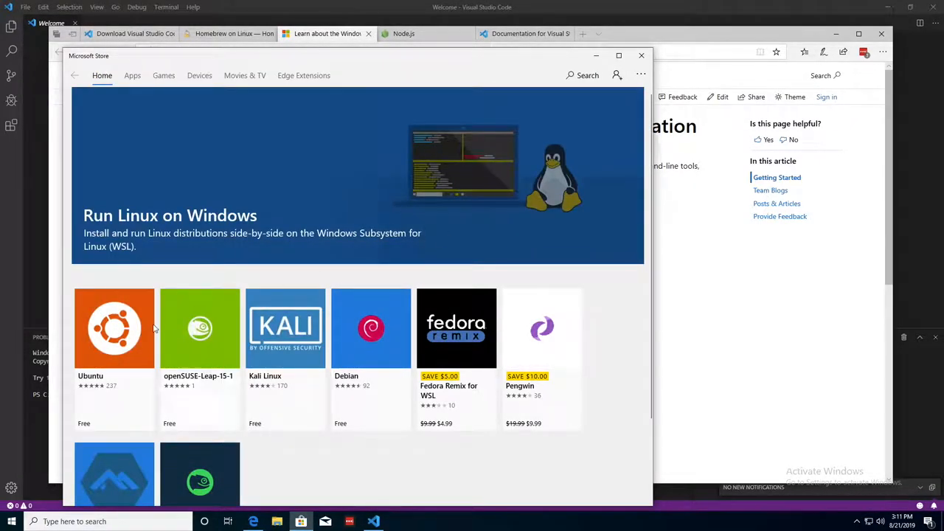
mouse_move(111, 349)
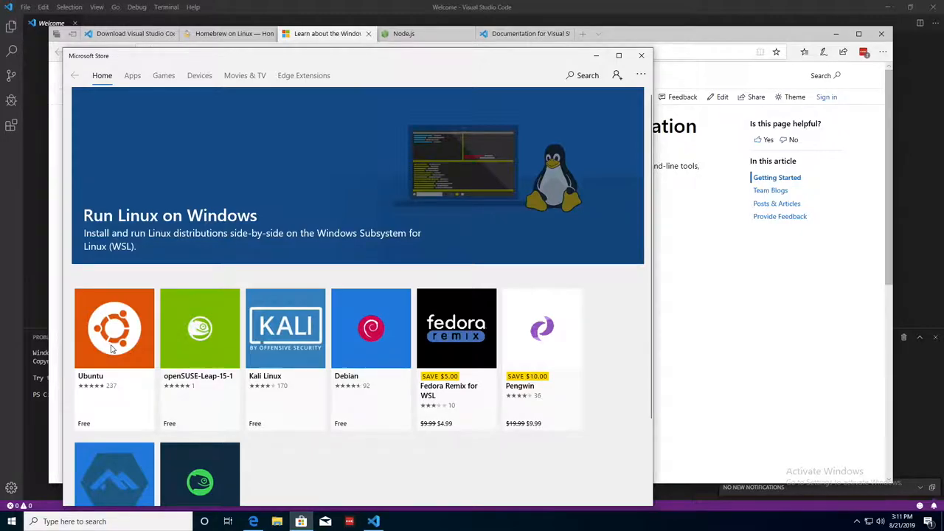
left_click(132, 75)
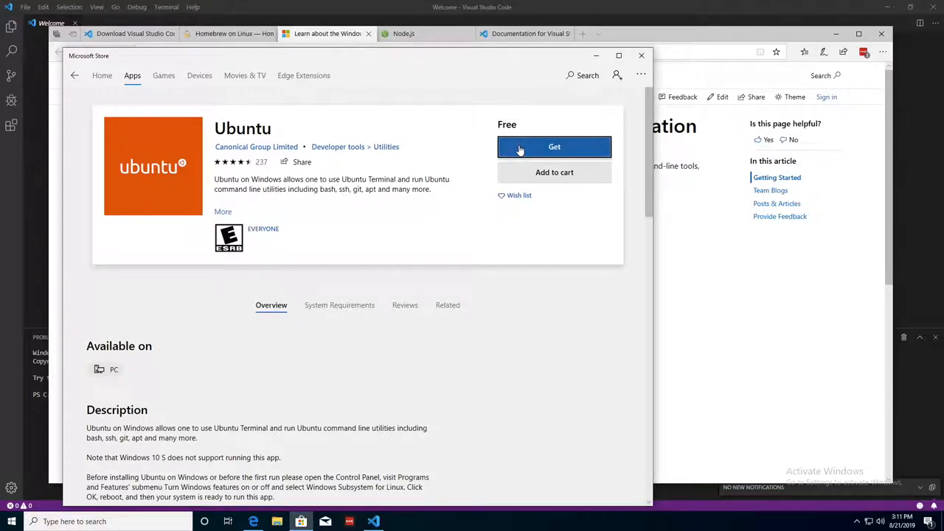
left_click(554, 147)
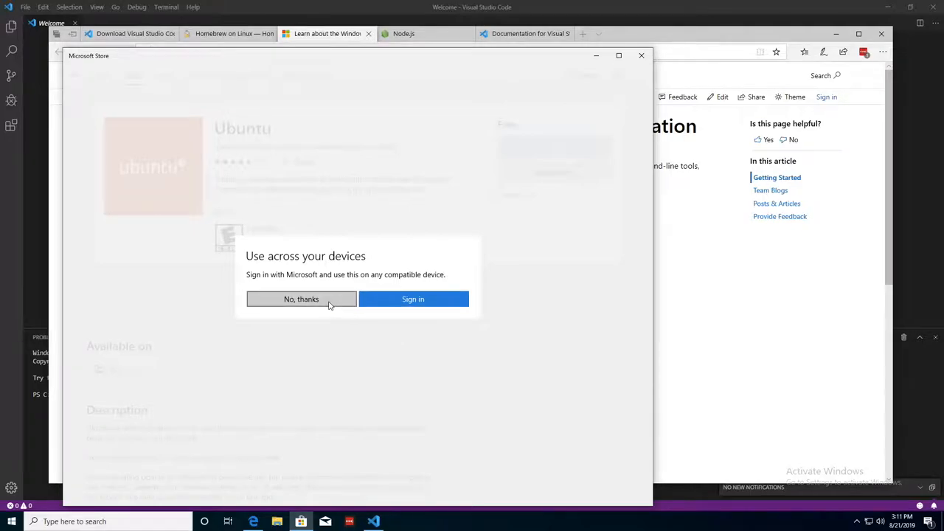
left_click(301, 298)
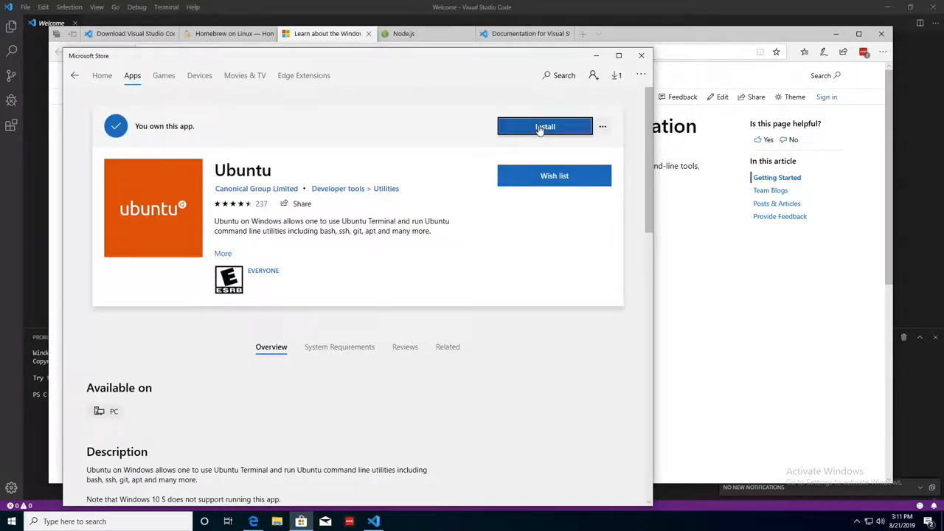
left_click(545, 126)
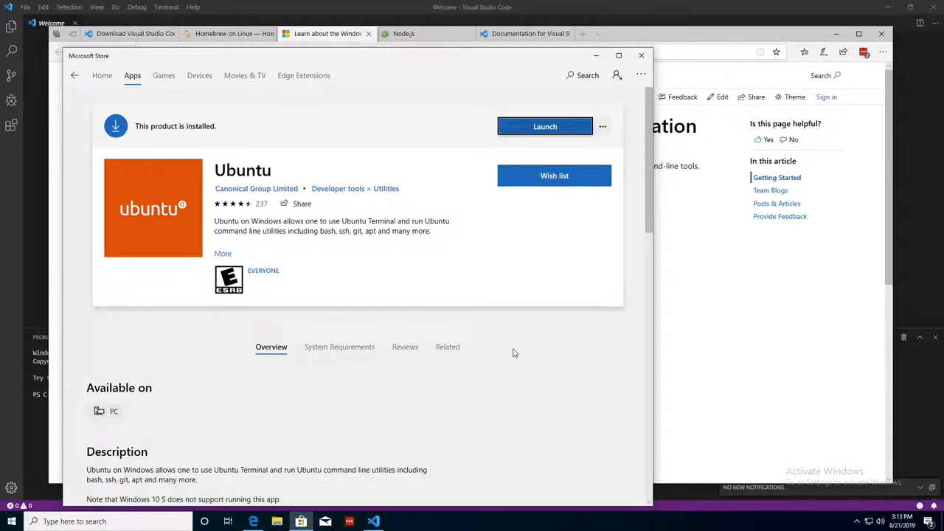
mouse_move(483, 94)
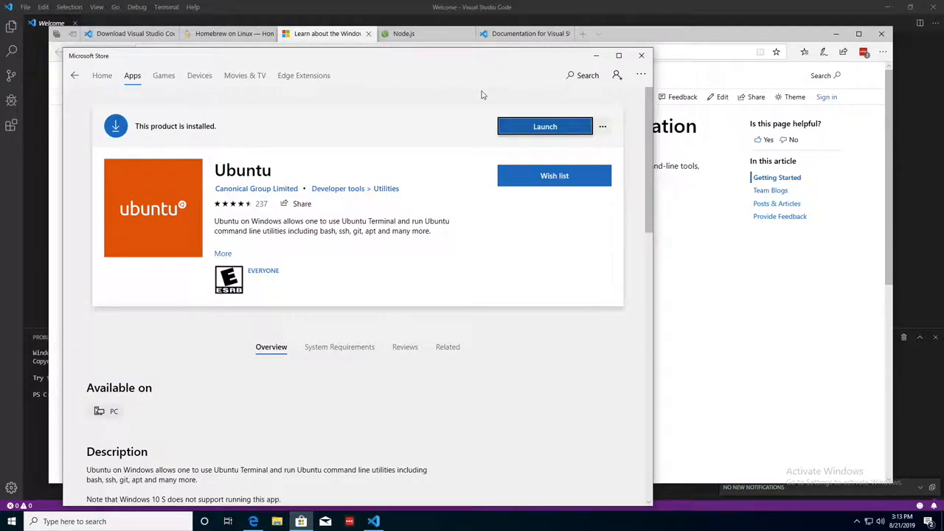
left_click(544, 126)
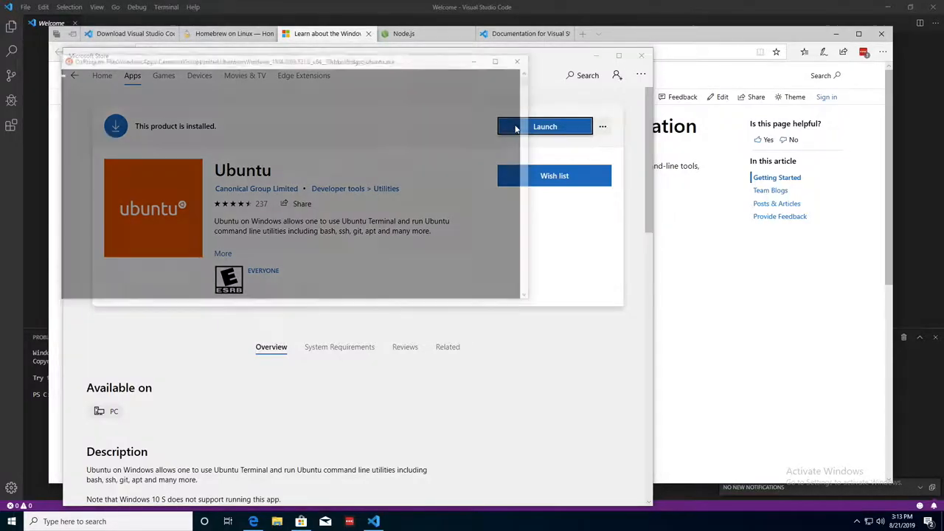
left_click(545, 126)
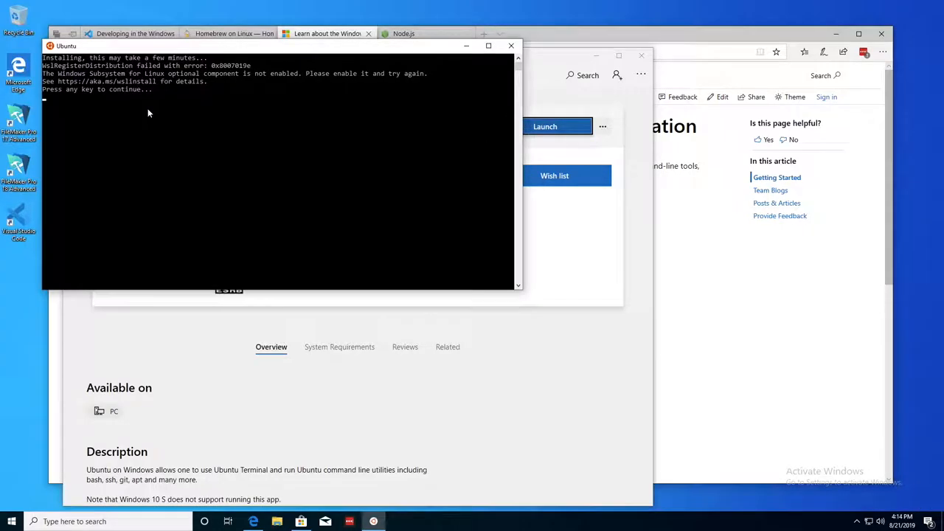
mouse_move(275, 126)
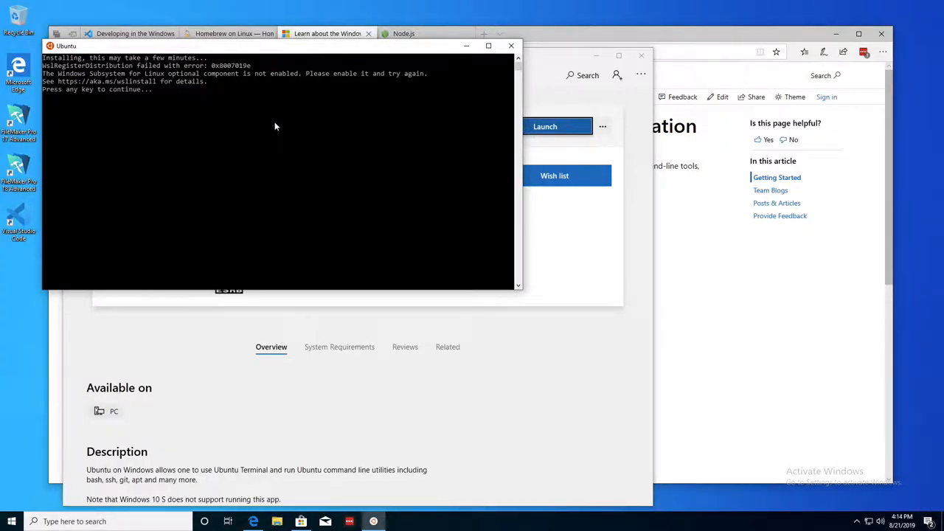
left_click(582, 33)
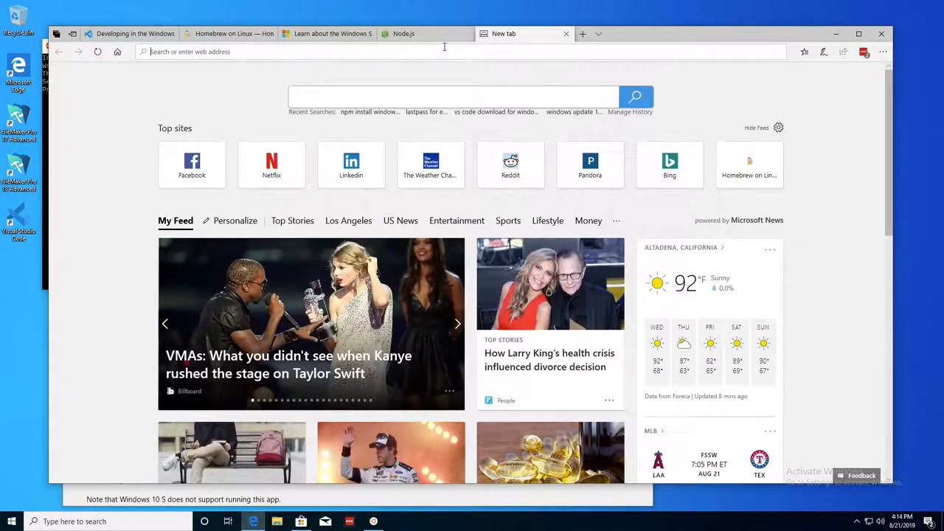
Step: Go to aka.ms/wslinstall and select the Enable-WindowsOptionalFeature PowerShell command
type("https://aka.ms/wslinstall")
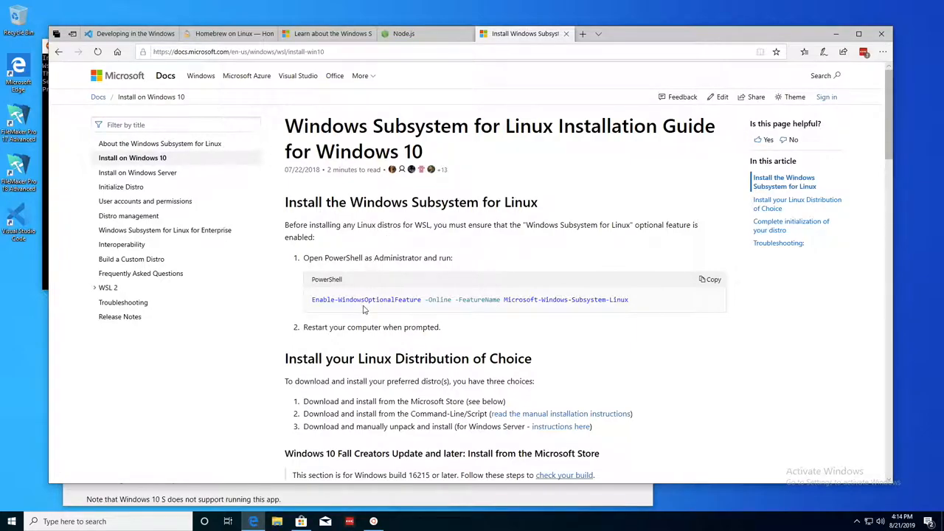
mouse_move(385, 260)
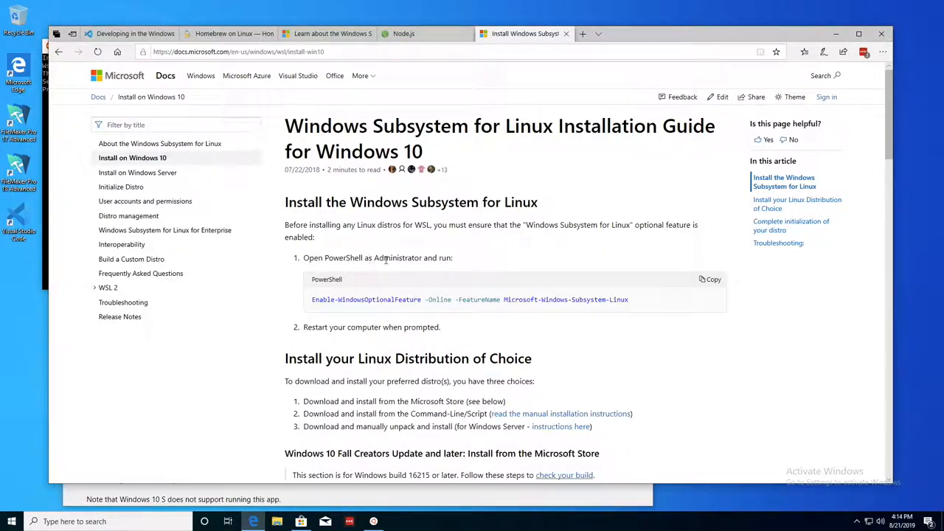
mouse_move(312, 303)
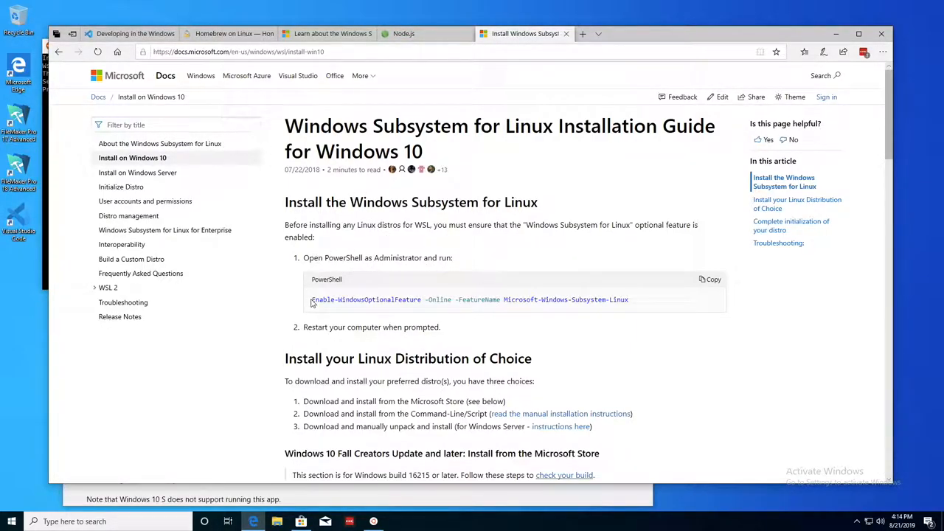
left_click_drag(311, 299, 628, 299)
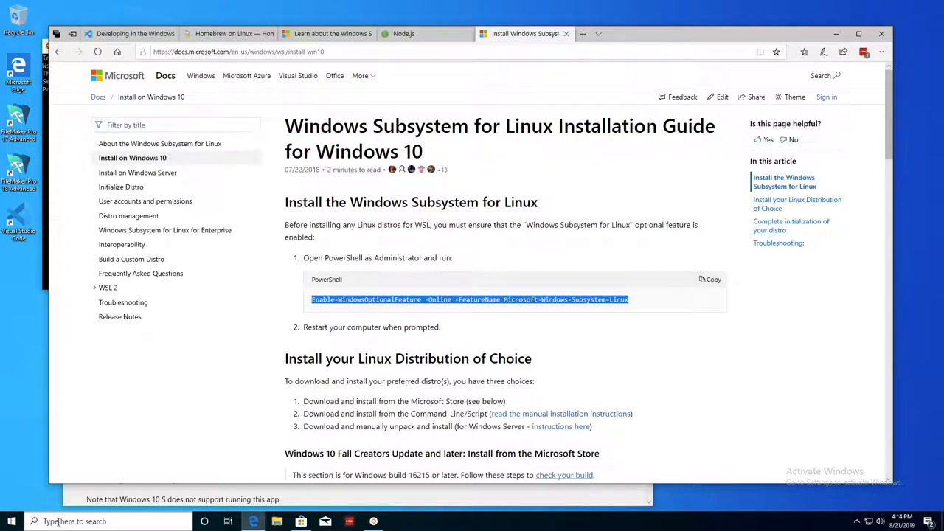
Step: In an administrator PowerShell, enable Microsoft-Windows-Subsystem-Linux and answer y to restart
type("powershell")
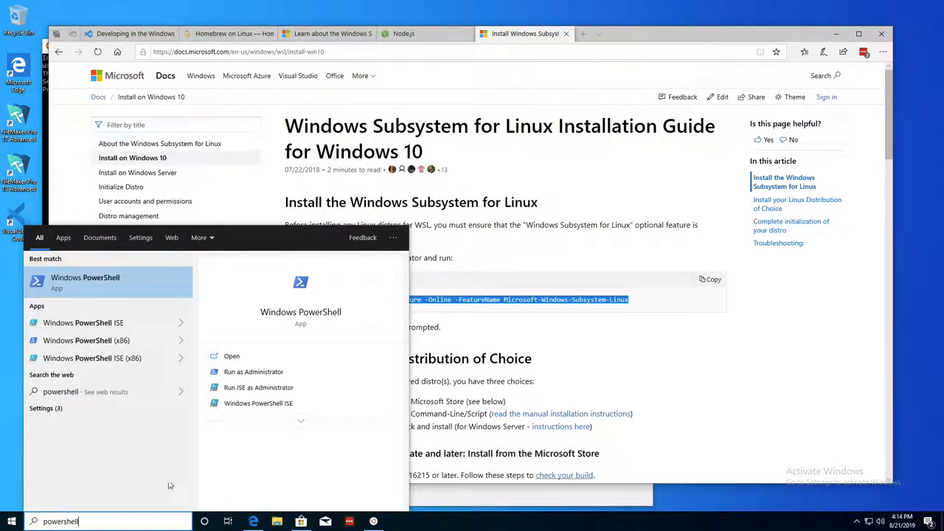
mouse_move(253, 371)
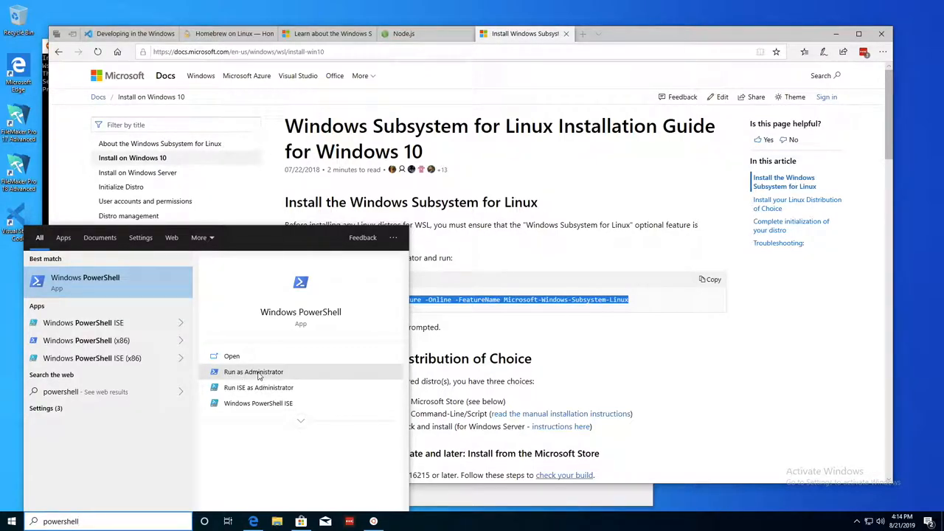
left_click(253, 372)
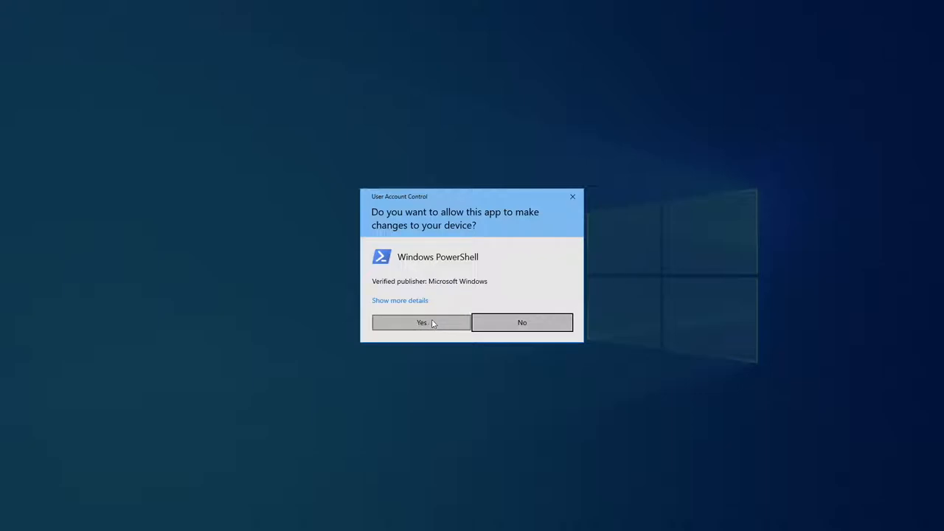
left_click(421, 322)
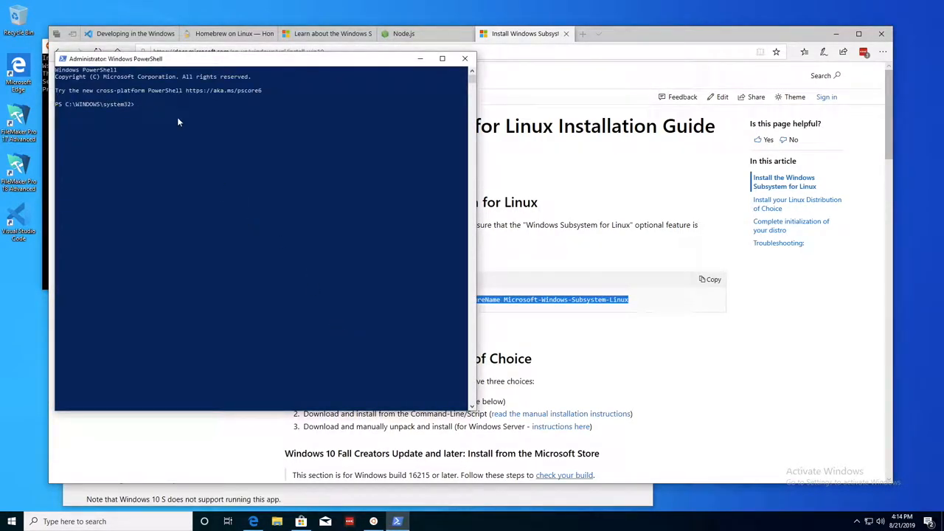
type("Enable-WindowsOptionalFeature -Online -FeatureName Microsoft-Windows-Subsystem-Linux")
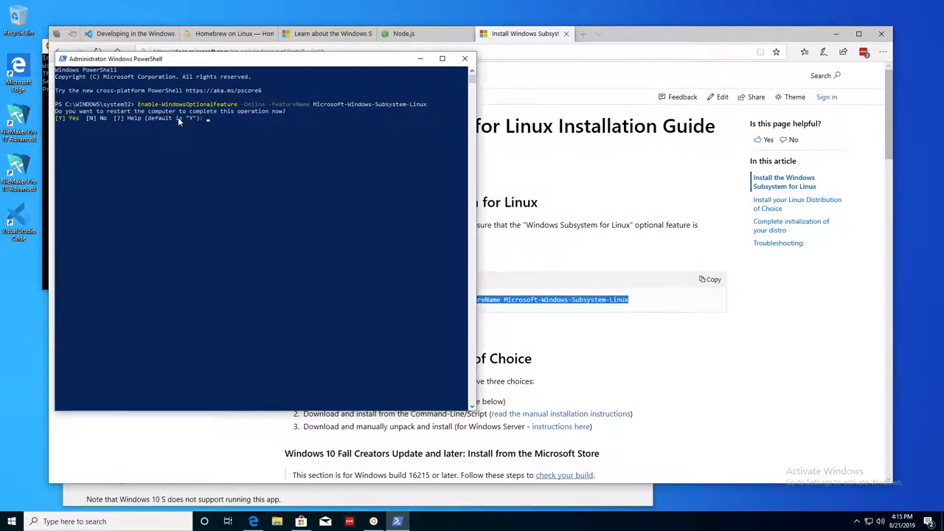
type("y")
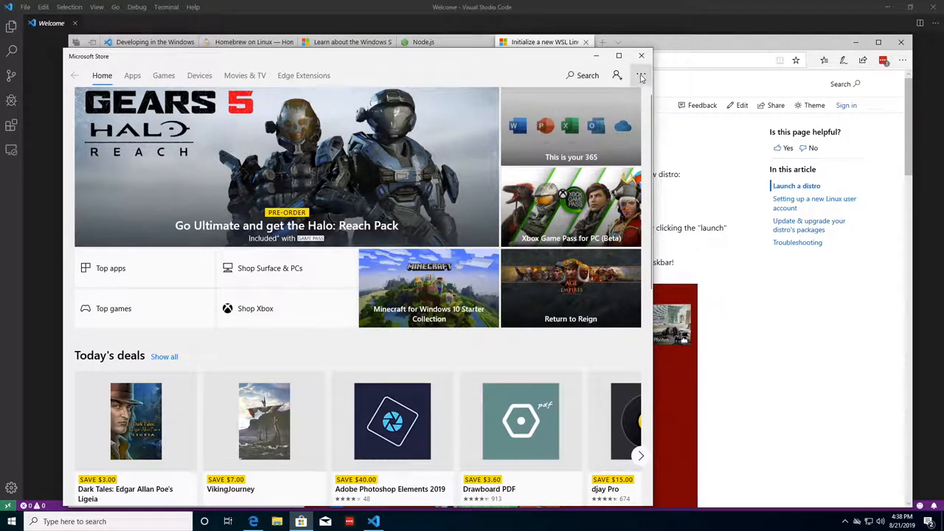
Step: Install Ubuntu from the Store's Downloads and updates list and launch it
left_click(640, 75)
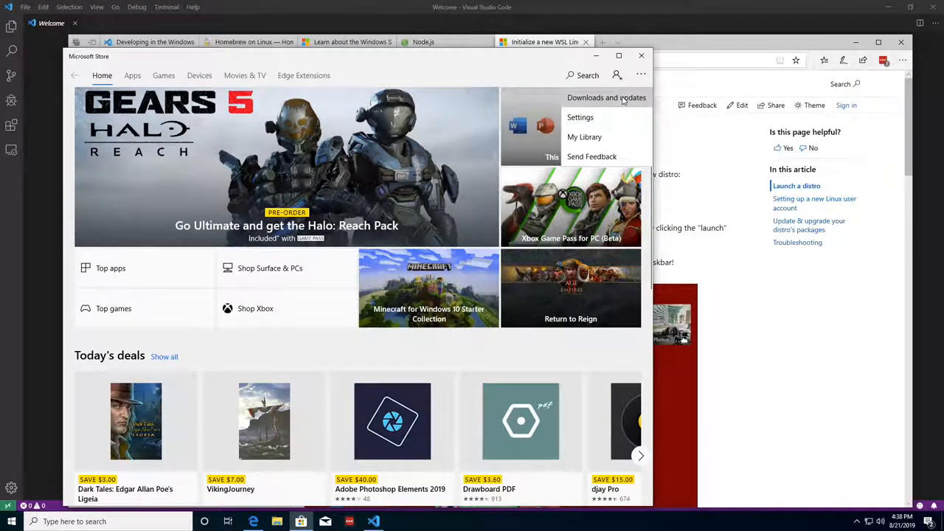
left_click(607, 98)
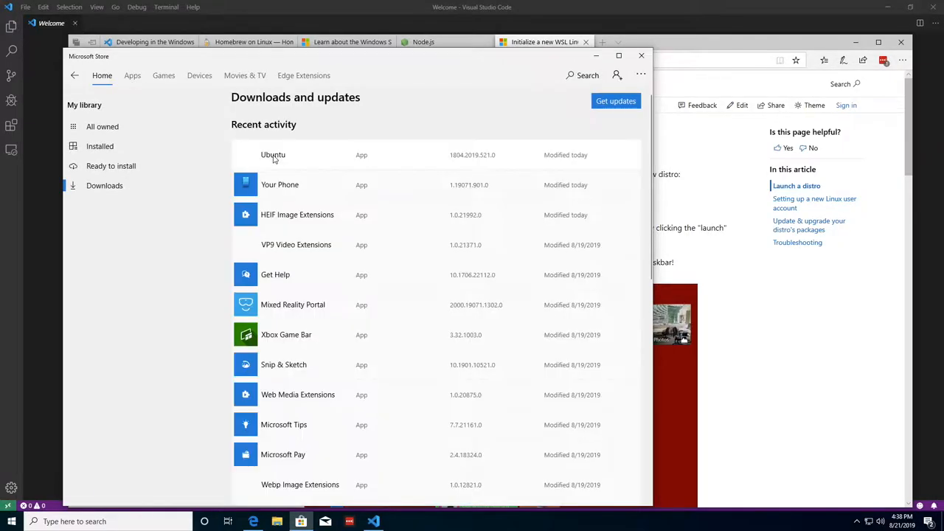
left_click(132, 76)
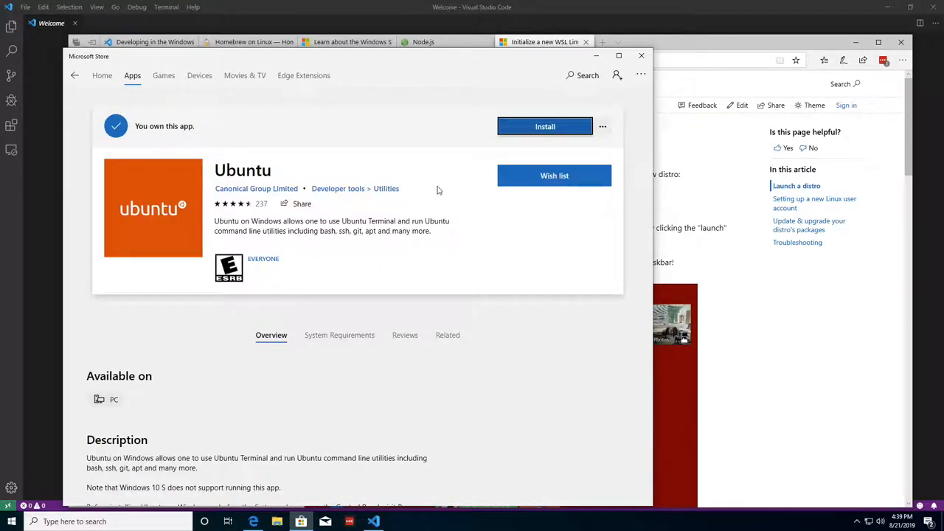
left_click(545, 126)
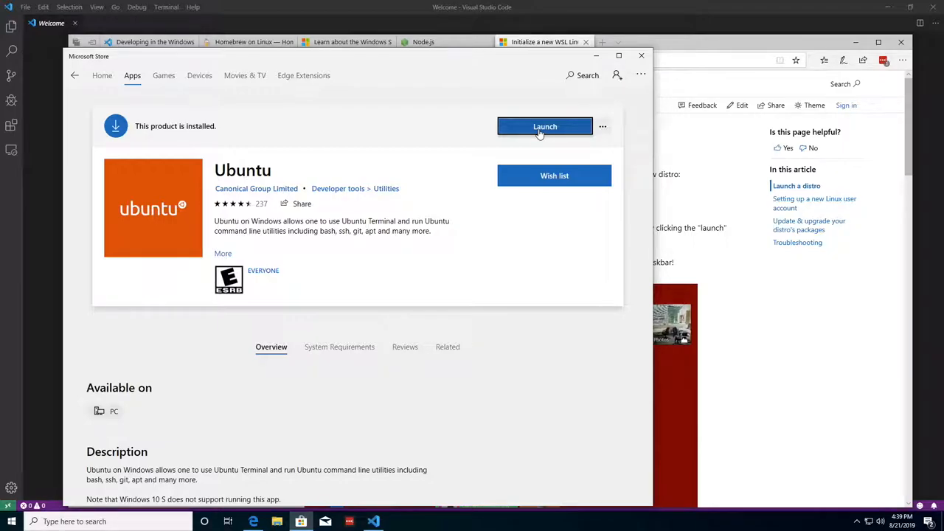
left_click(544, 126)
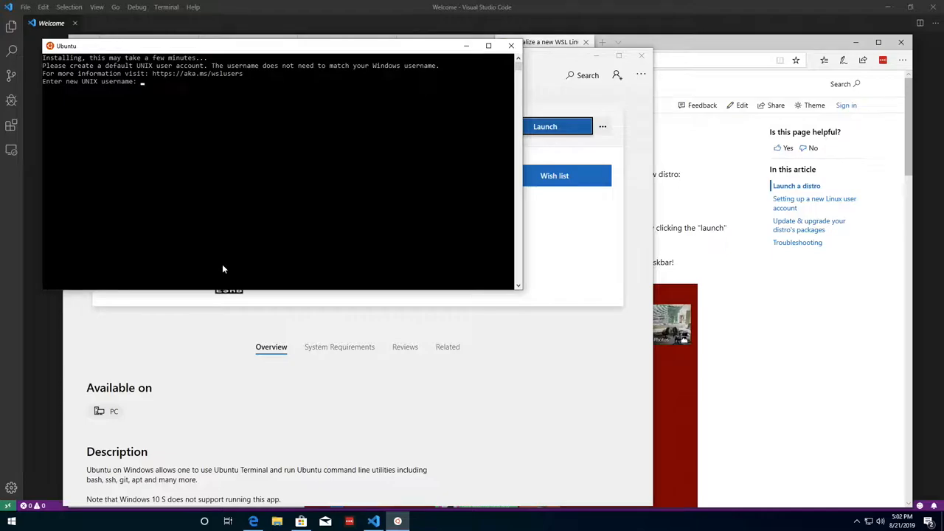
Step: Enter 'jeremiah' as the new UNIX username in the Ubuntu console
type("jo")
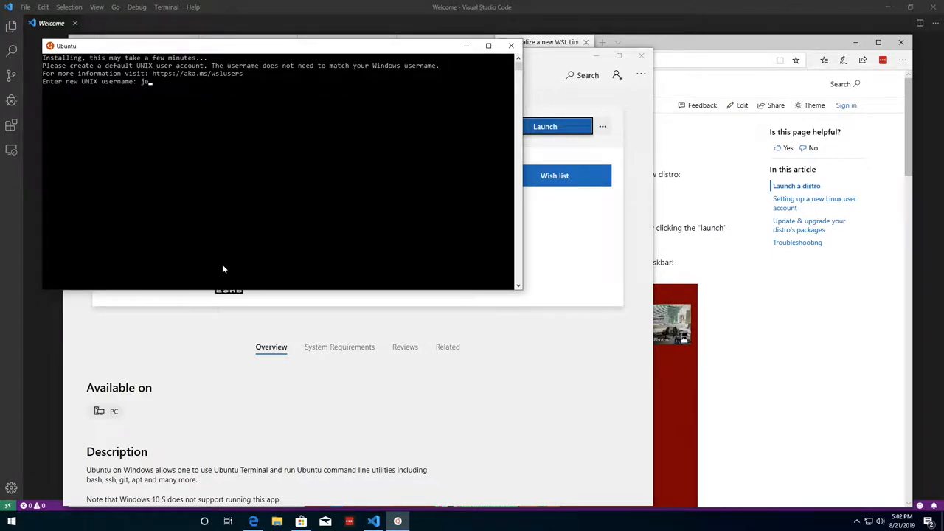
type("eremiah")
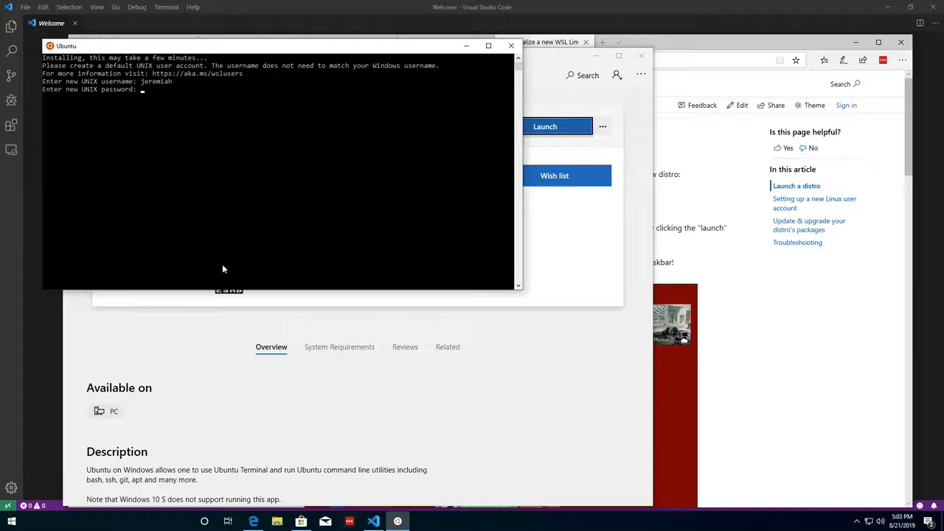
key("Enter")
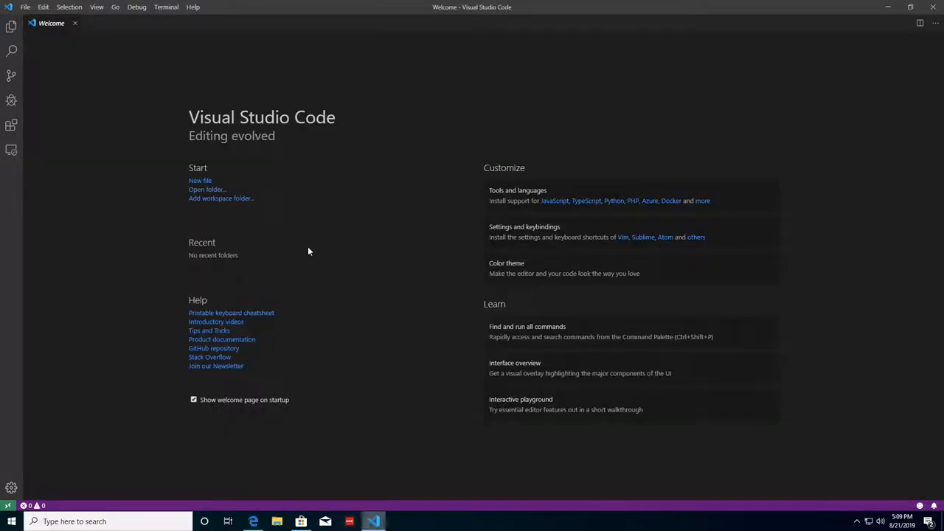
Step: Open a new integrated terminal and type wsl to start a Linux shell
left_click(166, 7)
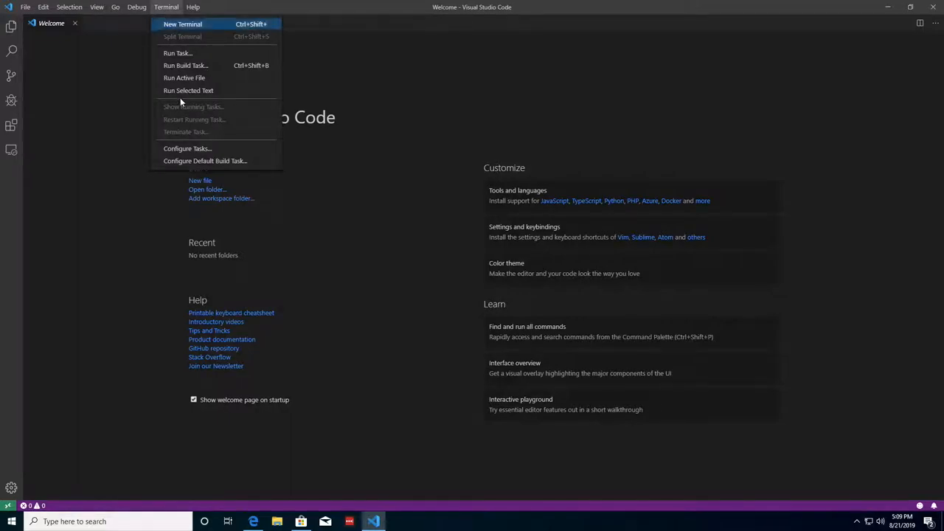
left_click(183, 24)
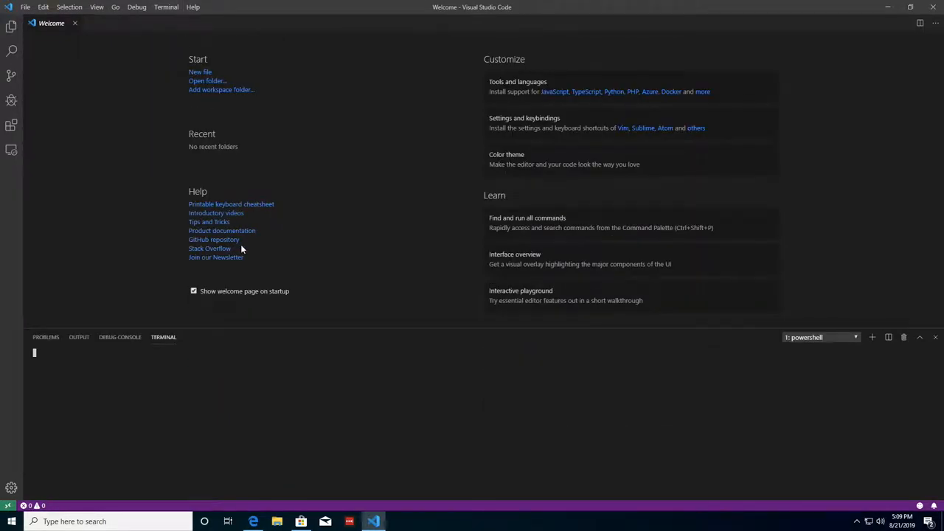
left_click(856, 337)
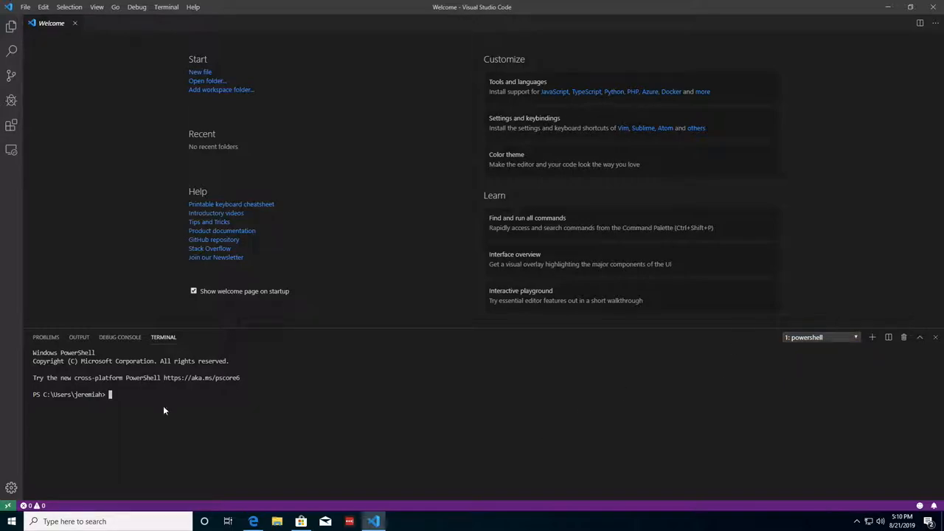
type("w")
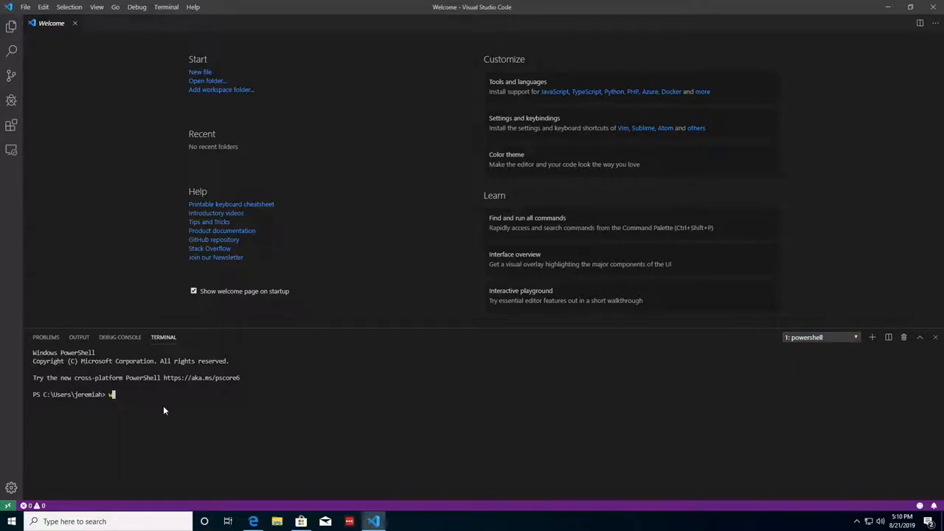
type("ws")
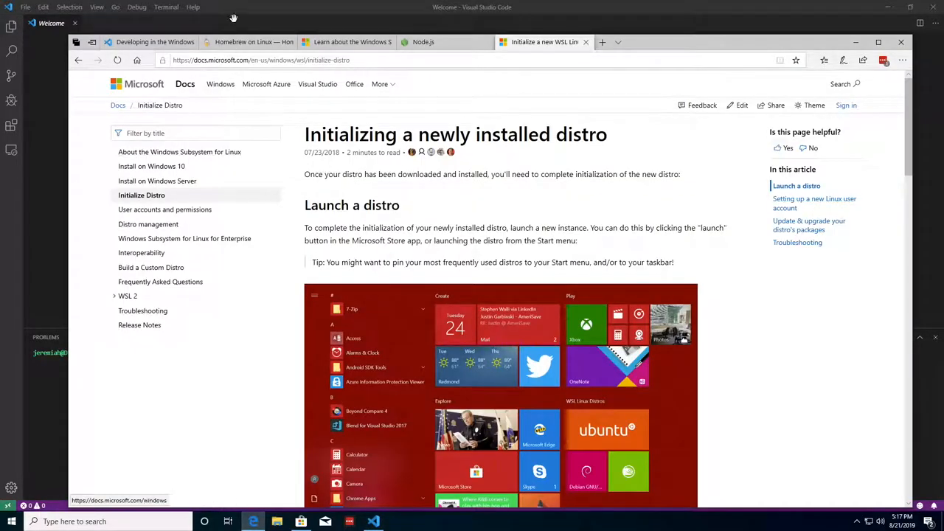
Step: Switch to the Homebrew on Linux tab and scroll down the page
left_click(247, 41)
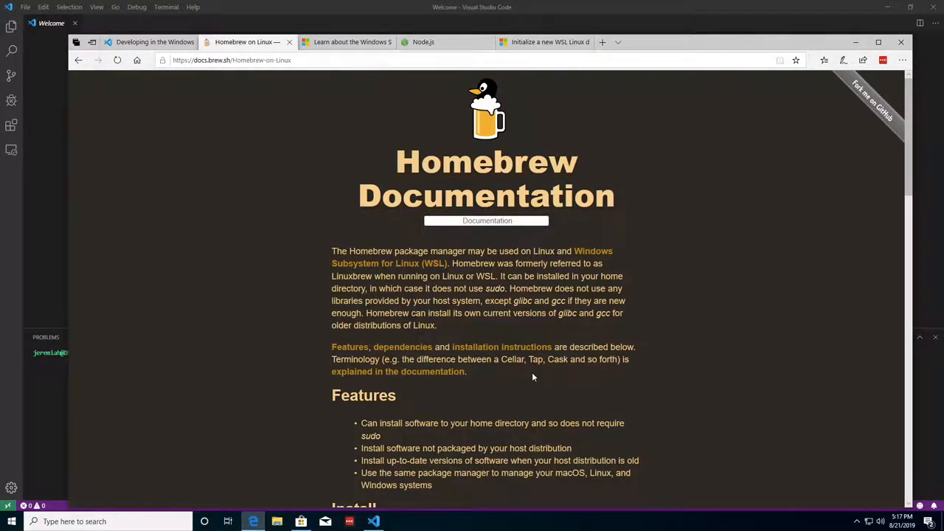
scroll("down", 3)
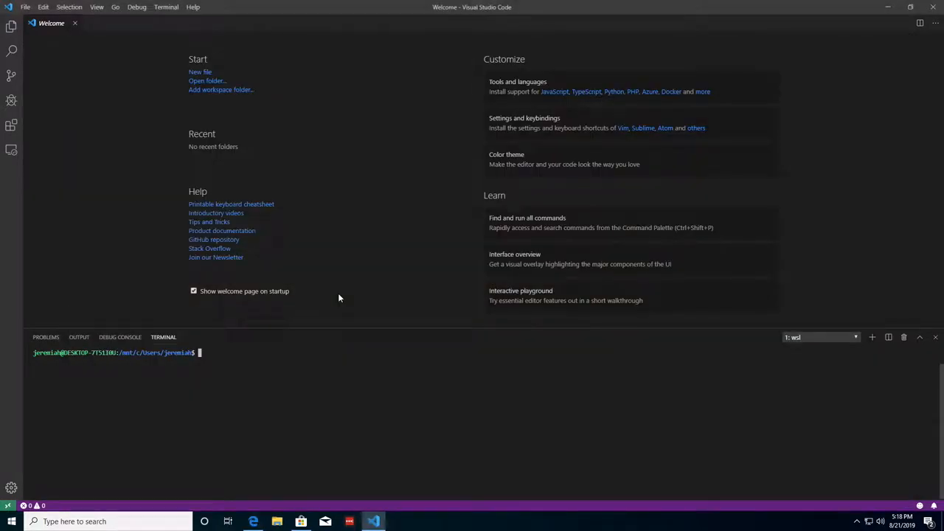
Step: Run the Linuxbrew sh -c curl install script in the WSL terminal
type("sh -c \"$(curl -fsSL https://raw.githubusercontent.com/Linuxbrew/install/master/install.sh)\"")
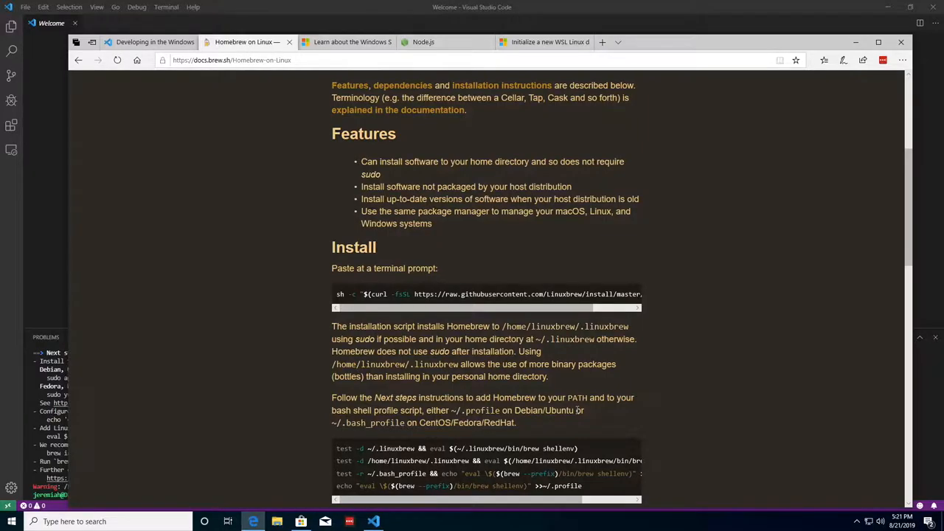
Step: Scroll to the Next steps code block and select the four Homebrew PATH setup commands
scroll("down", 3)
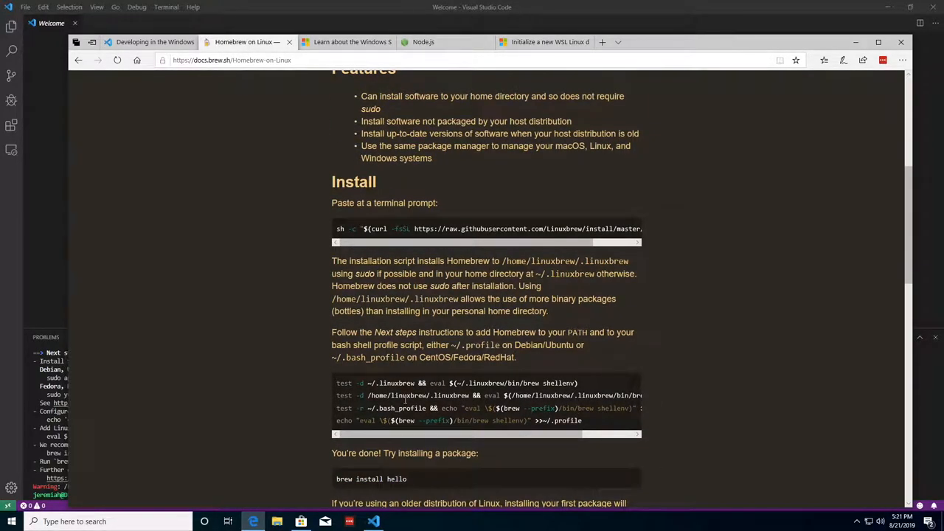
scroll("down", 3)
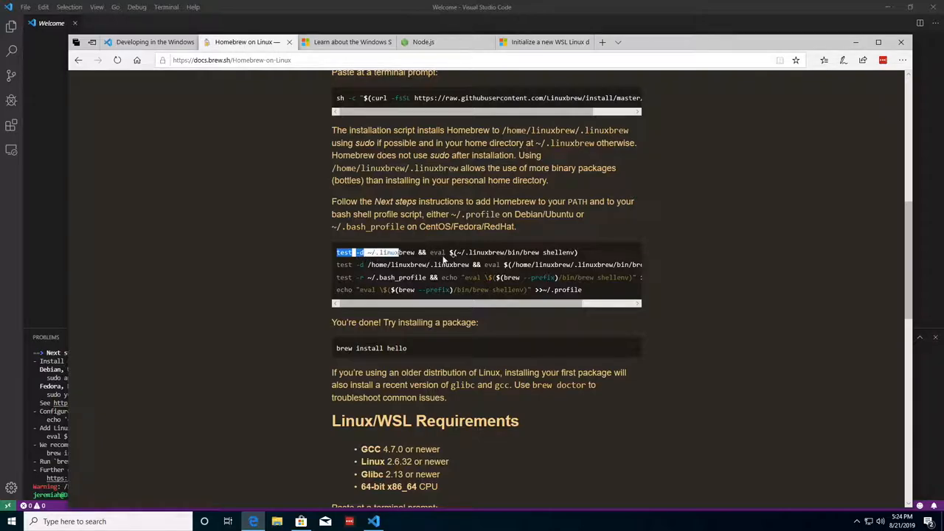
left_click_drag(336, 253, 587, 289)
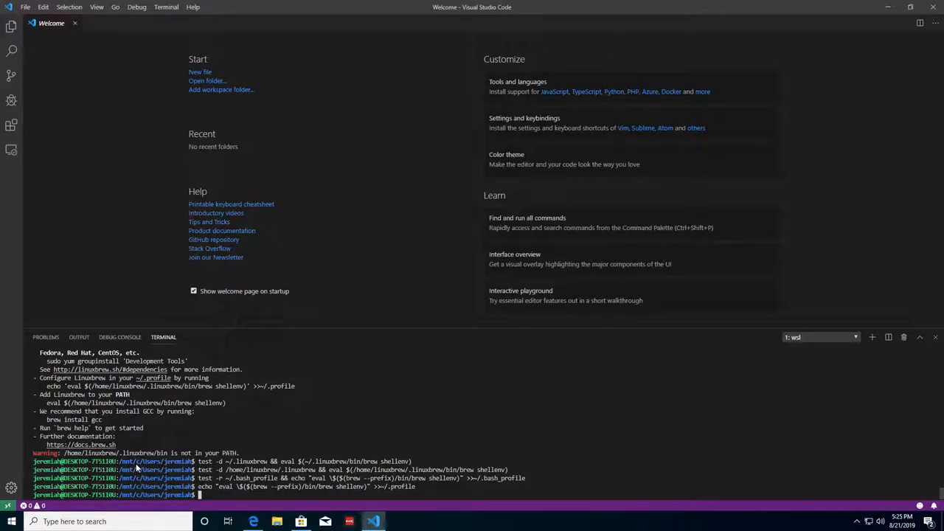
Step: Run the pasted PATH setup commands and start brew update in the WSL terminal
type("brew update")
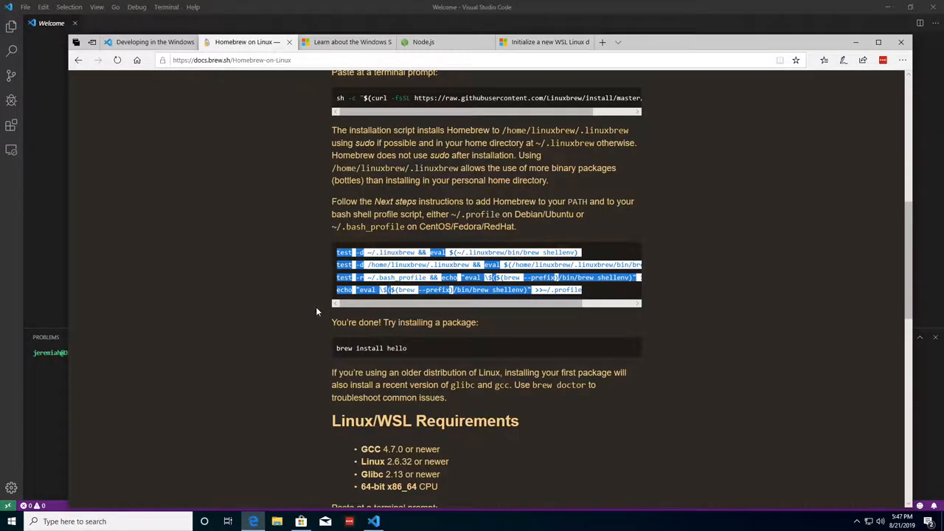
Step: Copy the Debian/Ubuntu build-essential prerequisite install command from the Homebrew page
scroll("down", 3)
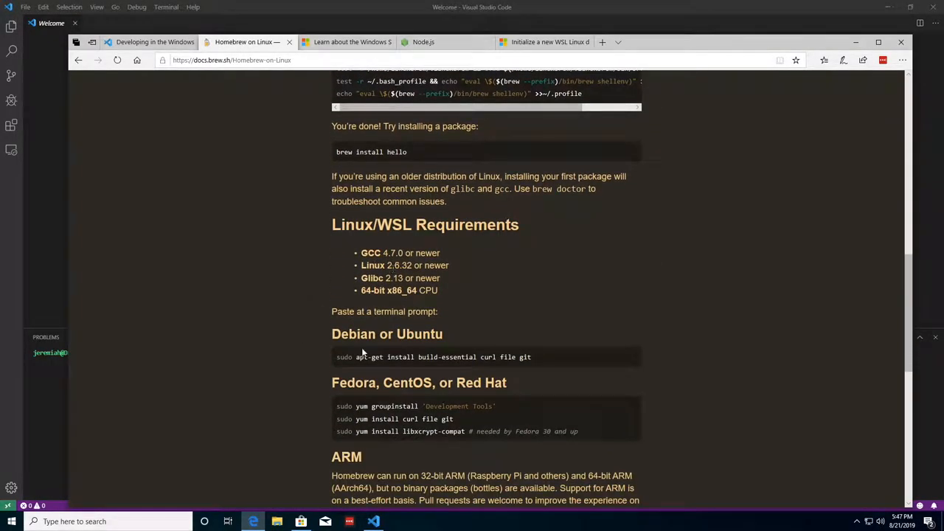
scroll("down", 3)
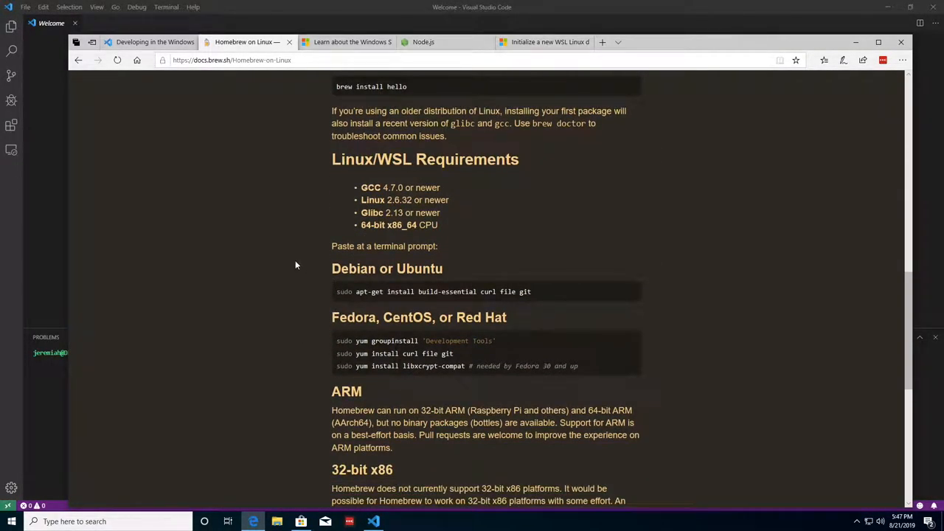
mouse_move(408, 291)
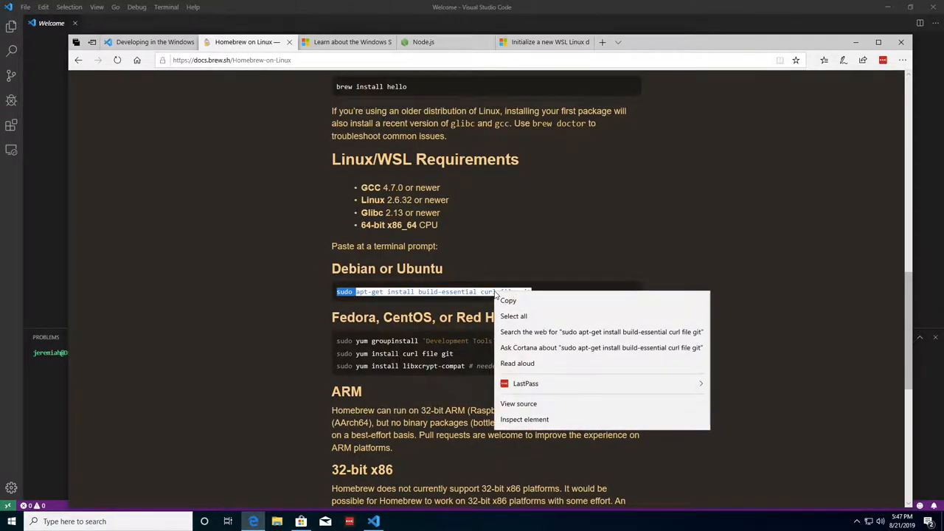
left_click(206, 461)
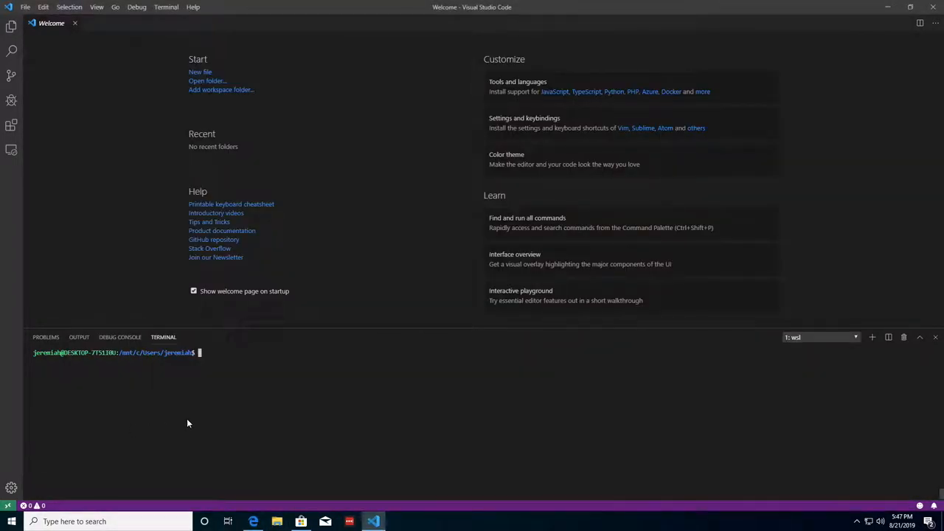
Step: Run sudo apt-get update, then install build-essential, curl, file and git, confirming with y
type("sudo apt-get install build-essential curl file git")
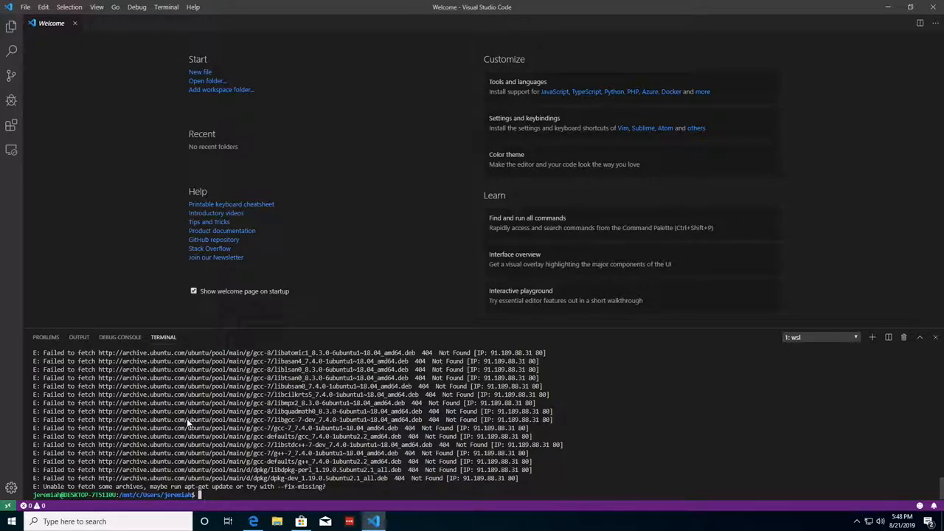
type("ap")
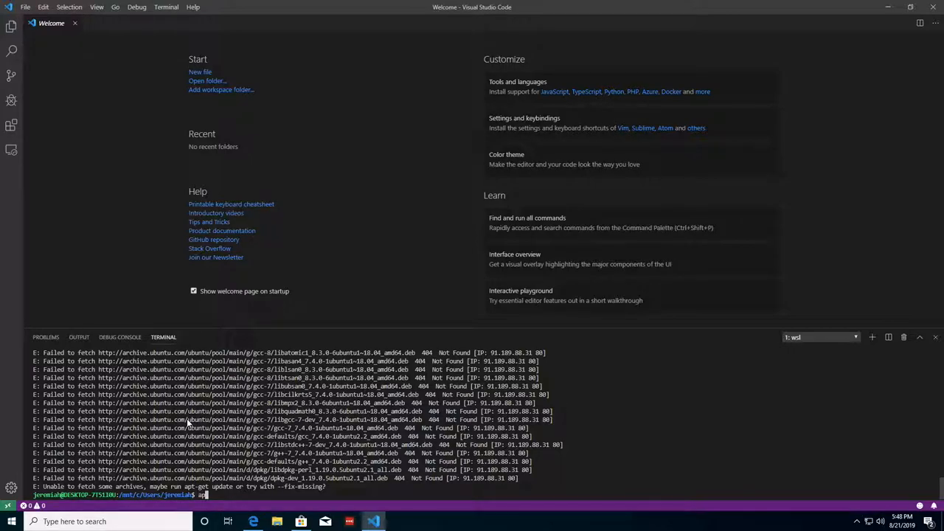
type("sudo")
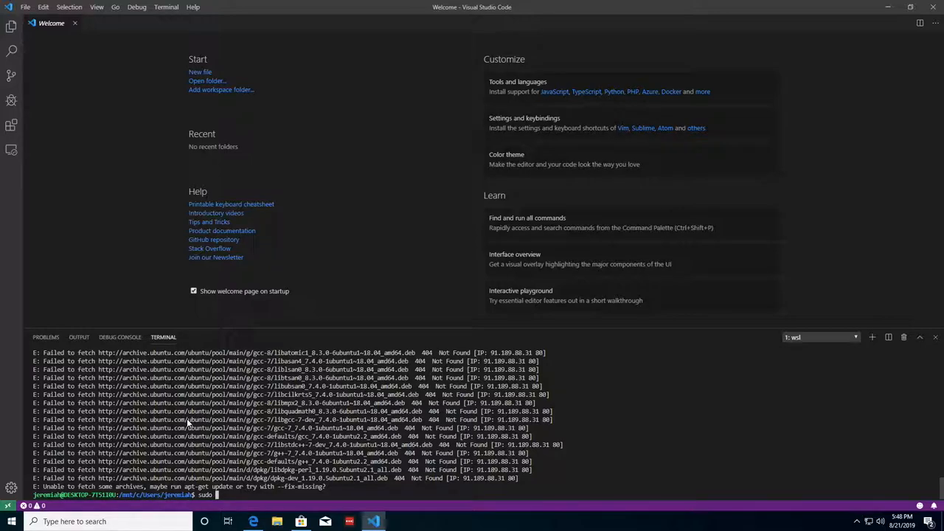
type("apt")
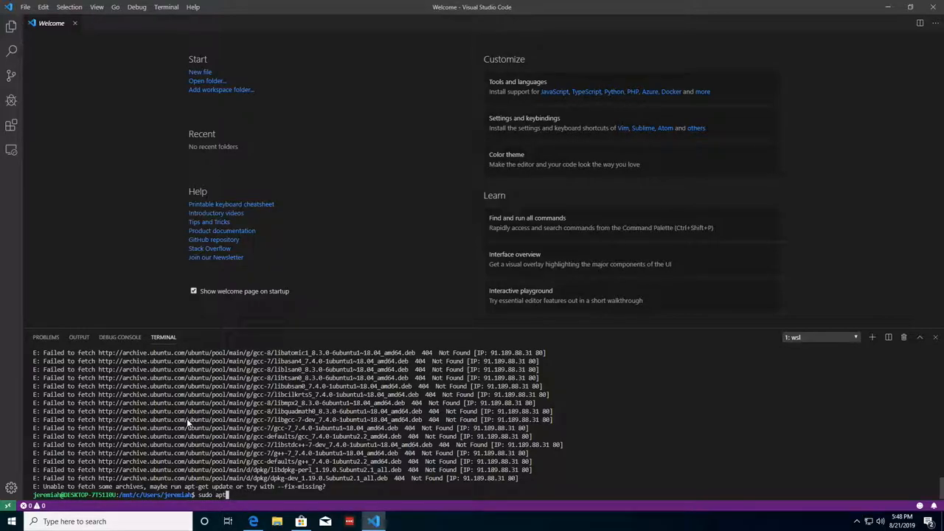
type("-get update")
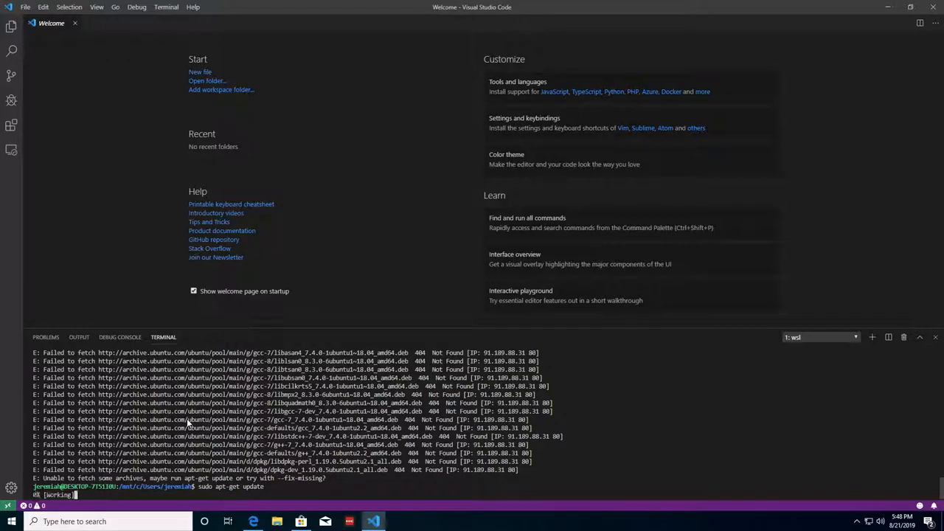
key("Return")
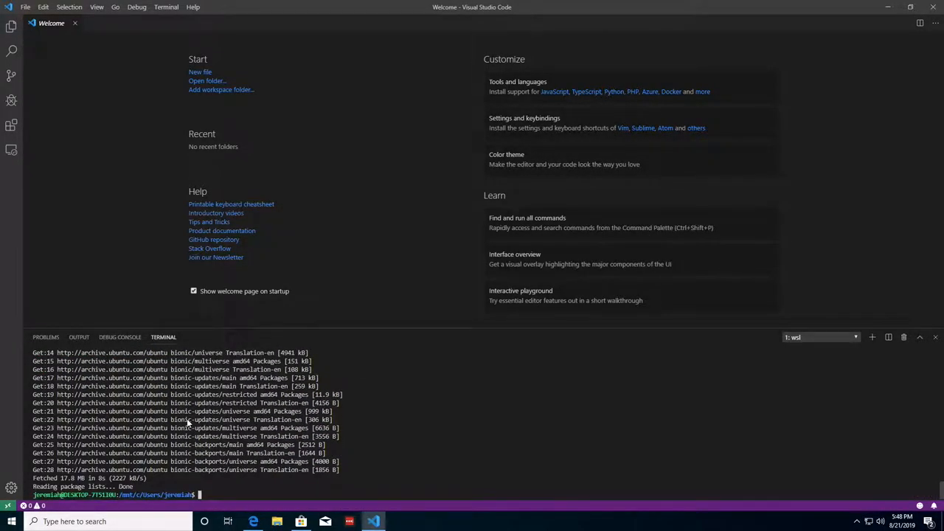
type("sudo apt-get install build-essential curl file git")
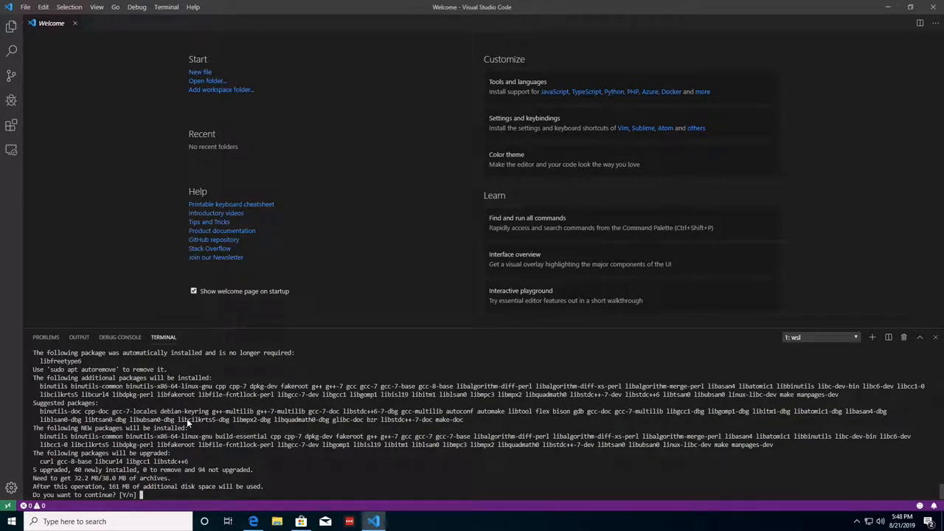
type("y")
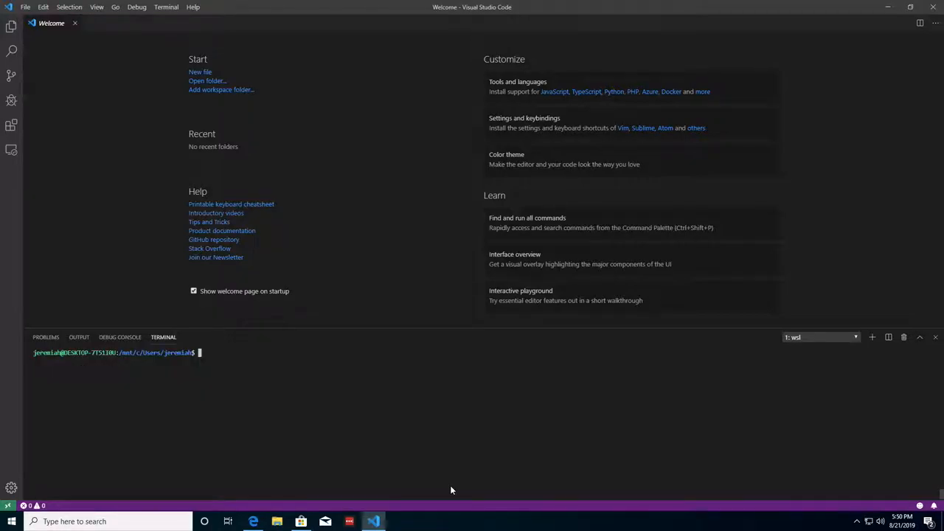
Step: Run brew install node in the WSL terminal and let it finish
type("brew")
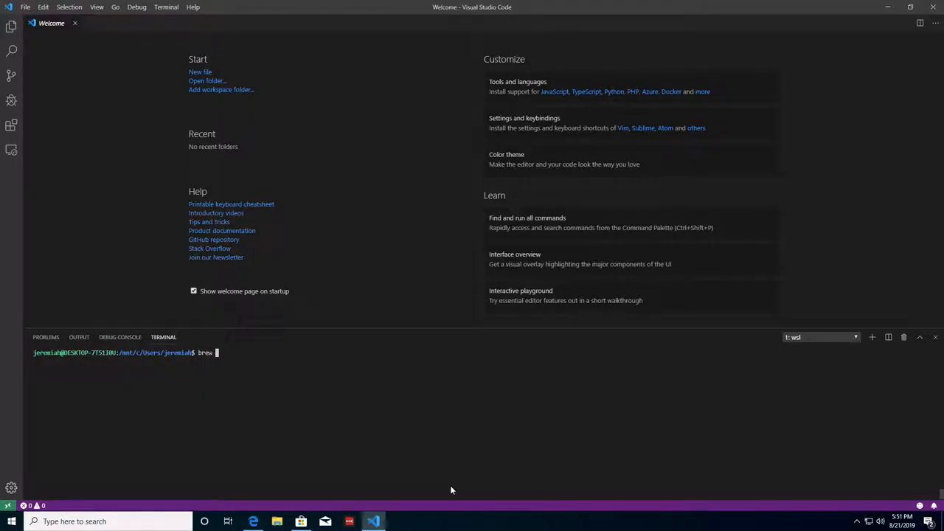
type("install node")
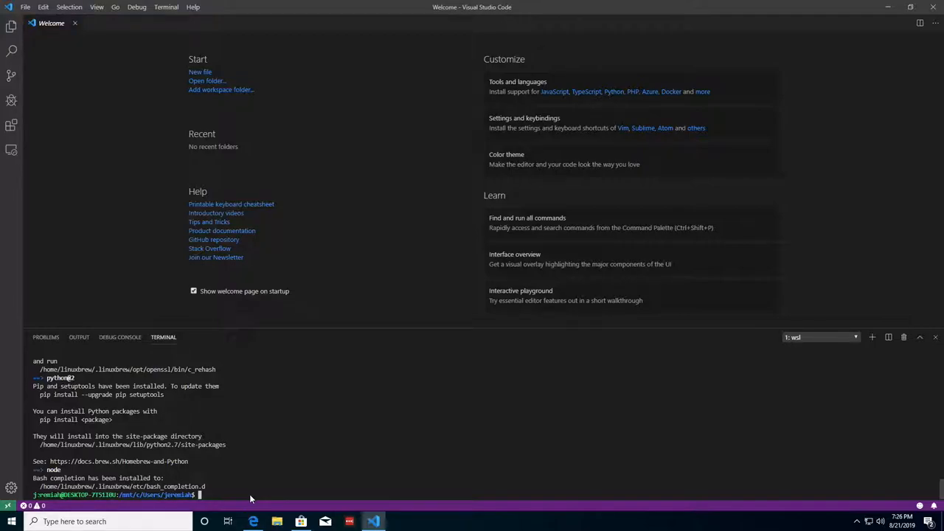
Step: Run brew install npm, which reports node 12.9.0 installed, then run npm -v
type("brew install node")
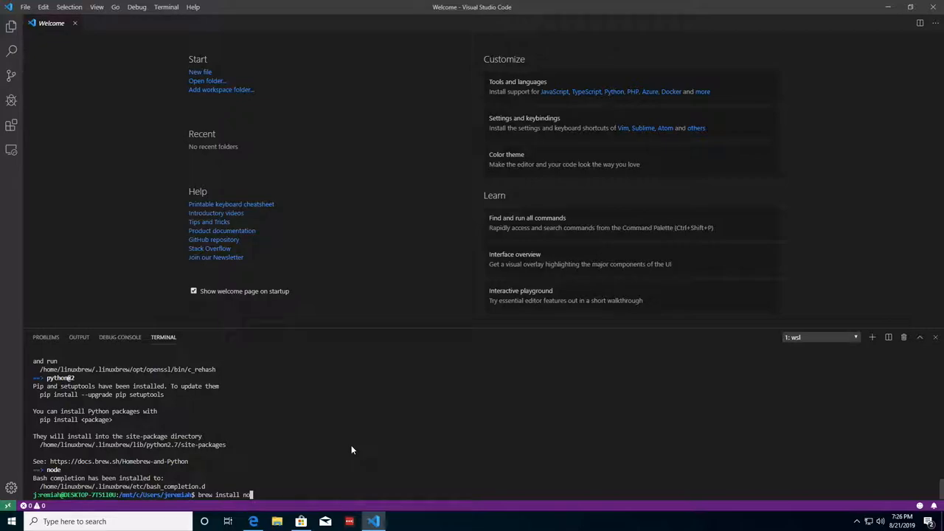
type("pm")
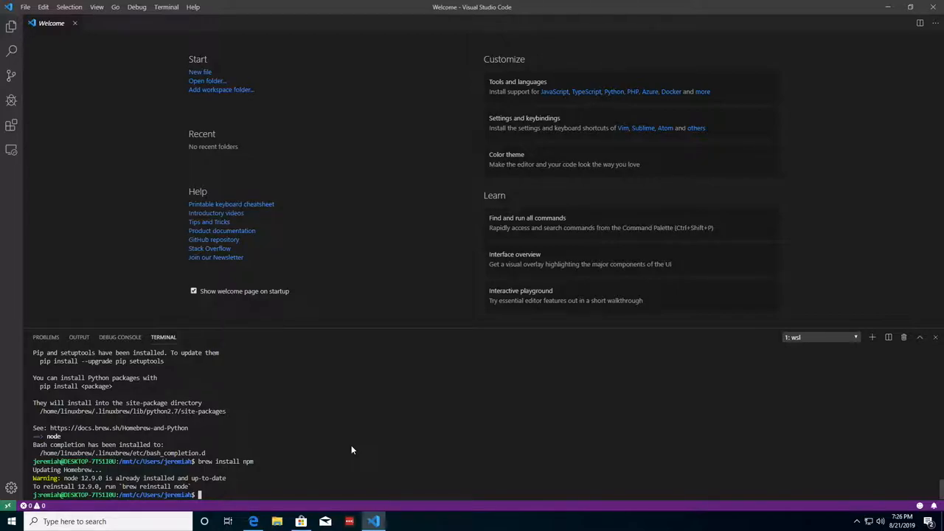
type("npm")
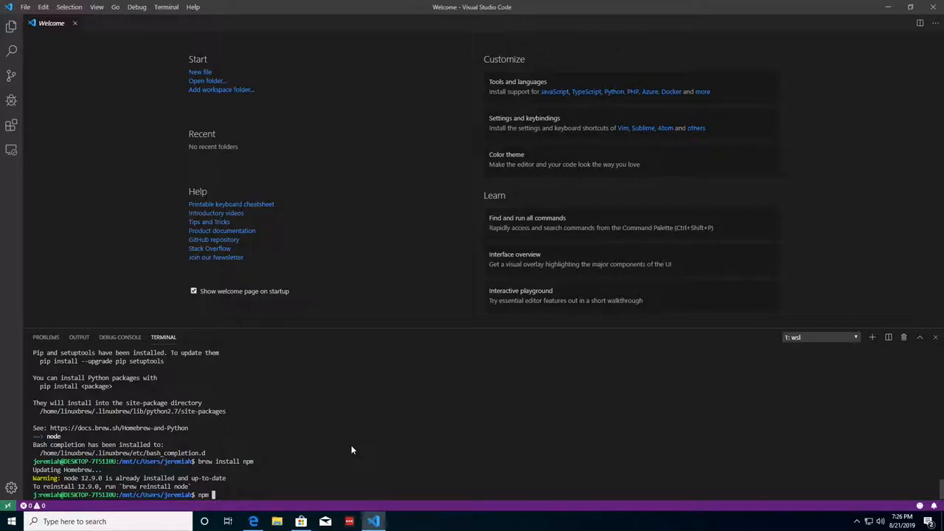
type("-v")
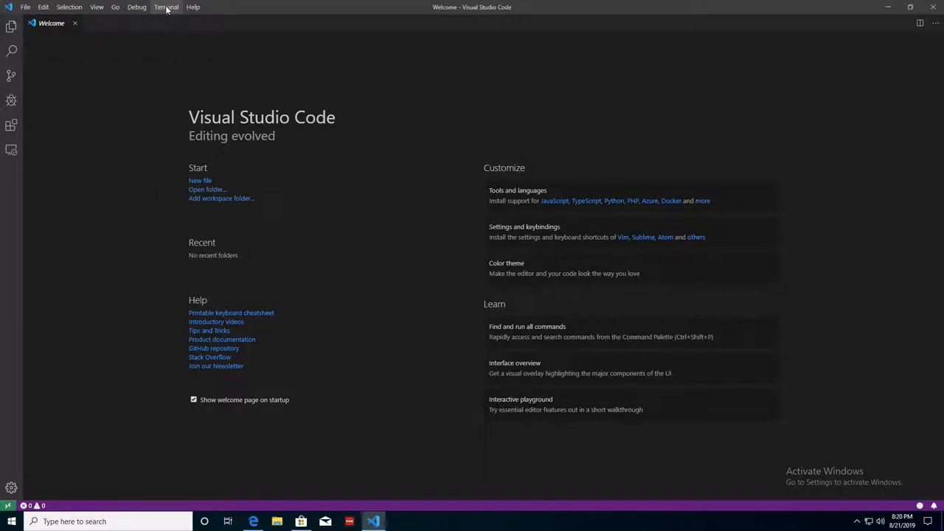
Step: Open a new PowerShell terminal and view the terminal session list
left_click(166, 7)
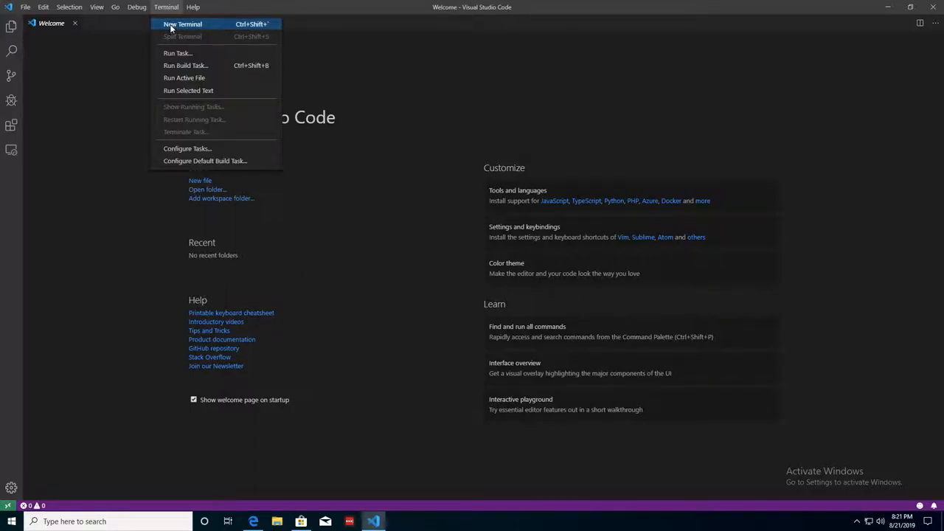
left_click(183, 25)
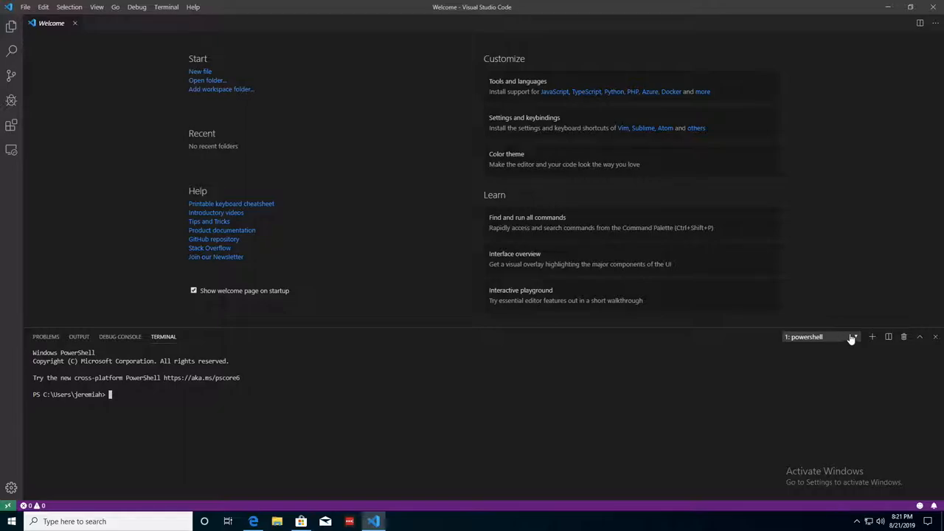
left_click(854, 337)
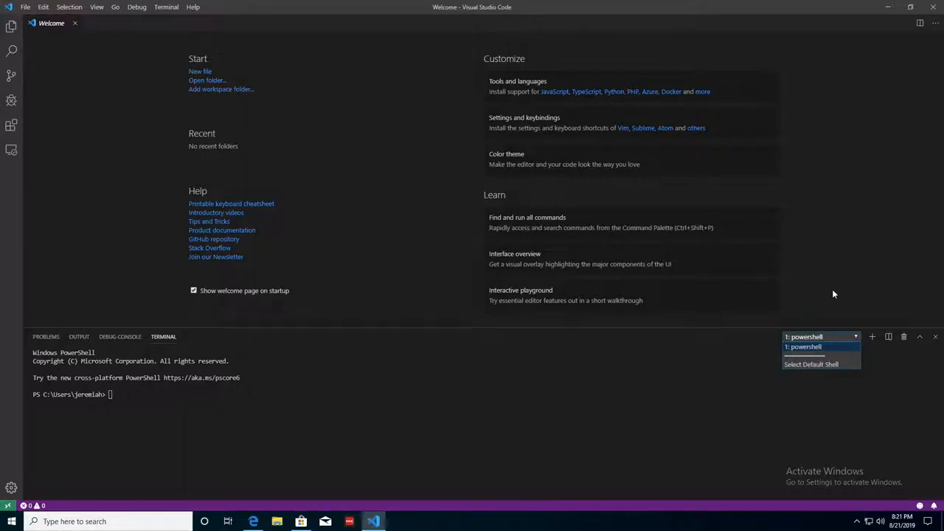
mouse_move(920, 349)
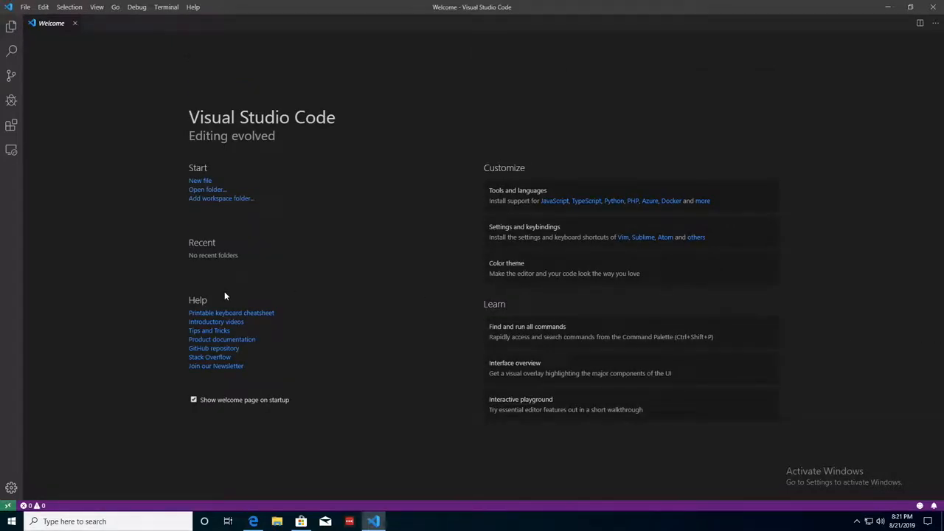
Step: Open a second terminal and bring up the Select Default Shell picker
left_click(165, 6)
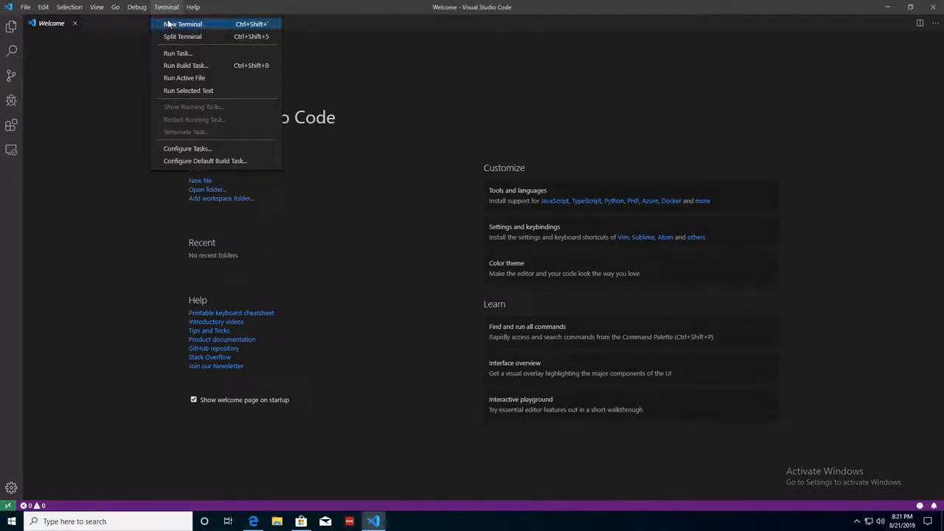
left_click(182, 23)
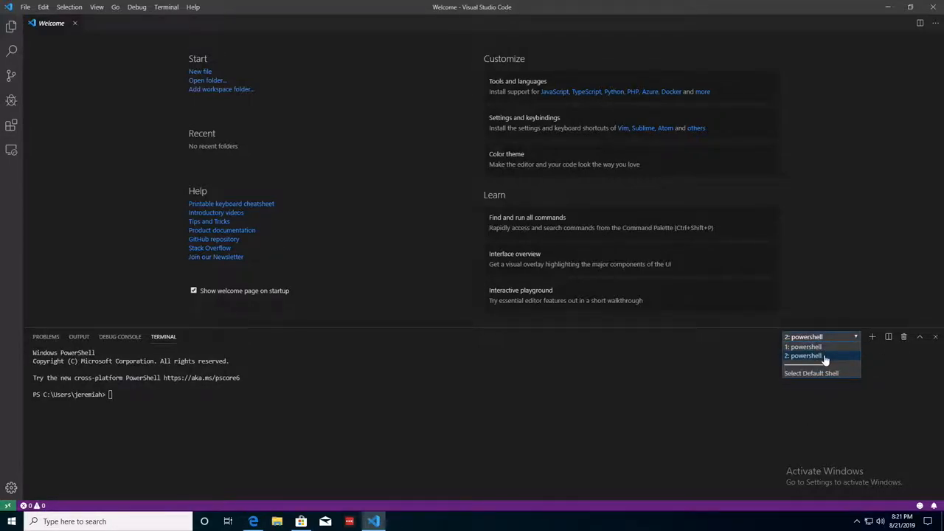
mouse_move(915, 347)
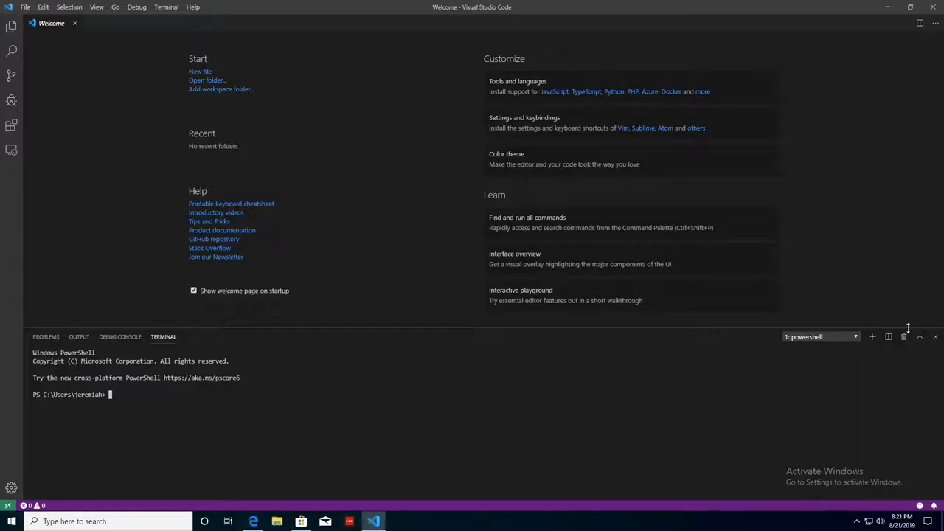
mouse_move(904, 336)
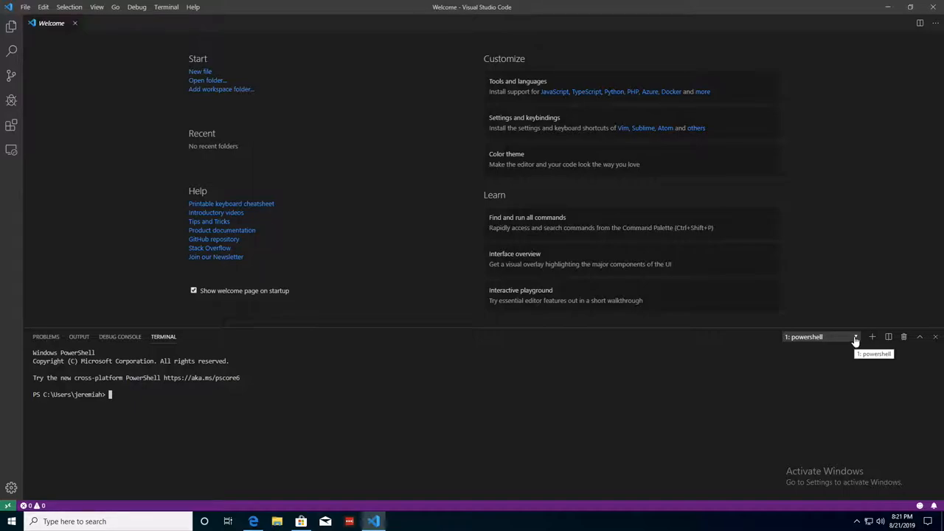
mouse_move(856, 341)
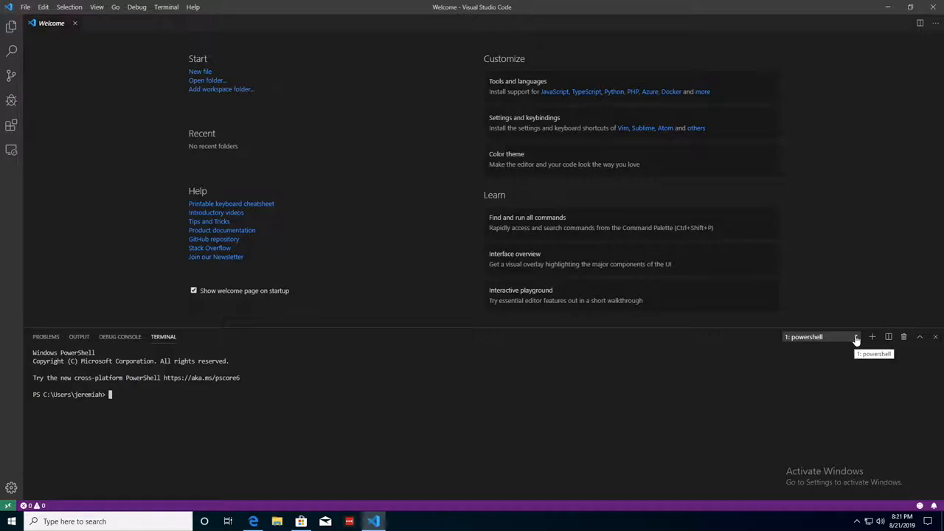
mouse_move(797, 345)
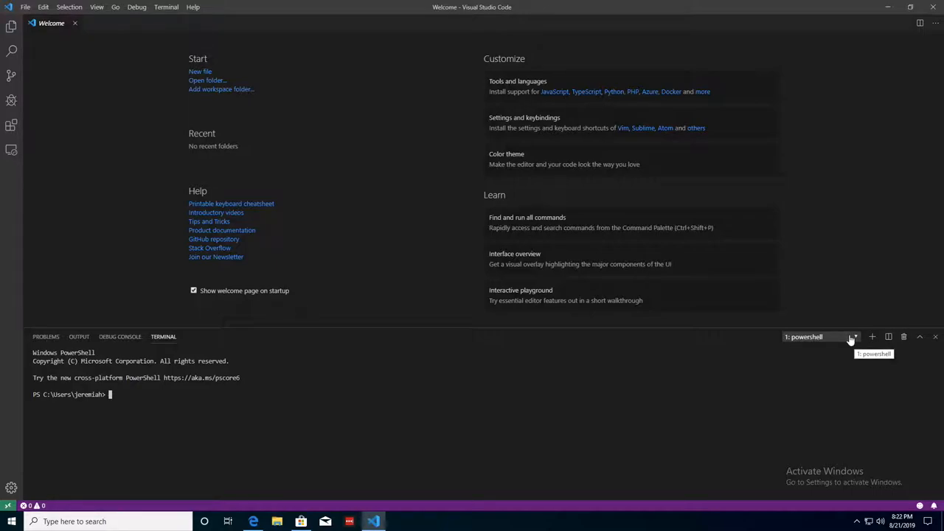
left_click(855, 336)
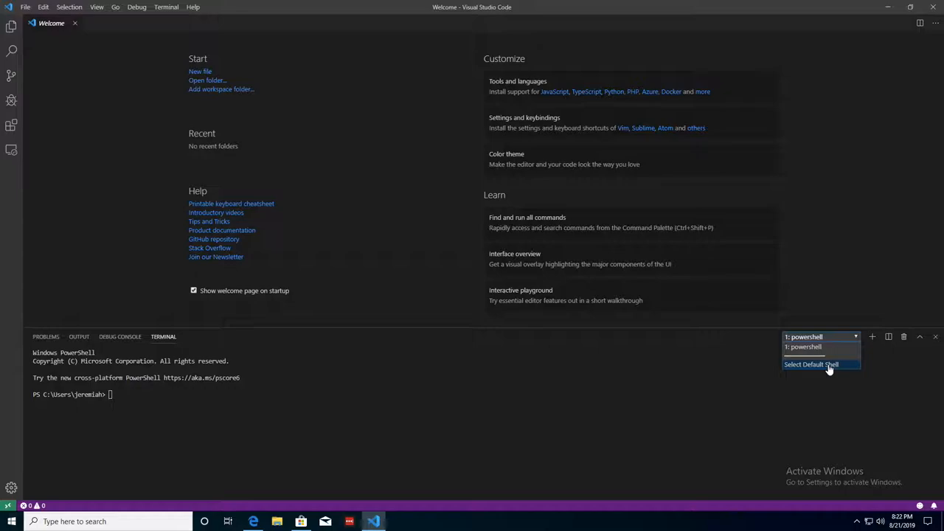
mouse_move(830, 369)
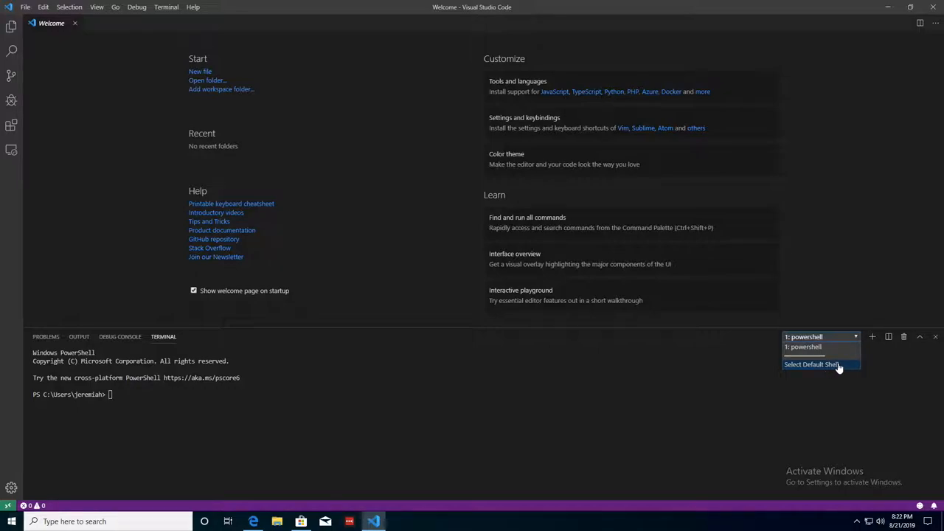
left_click(811, 364)
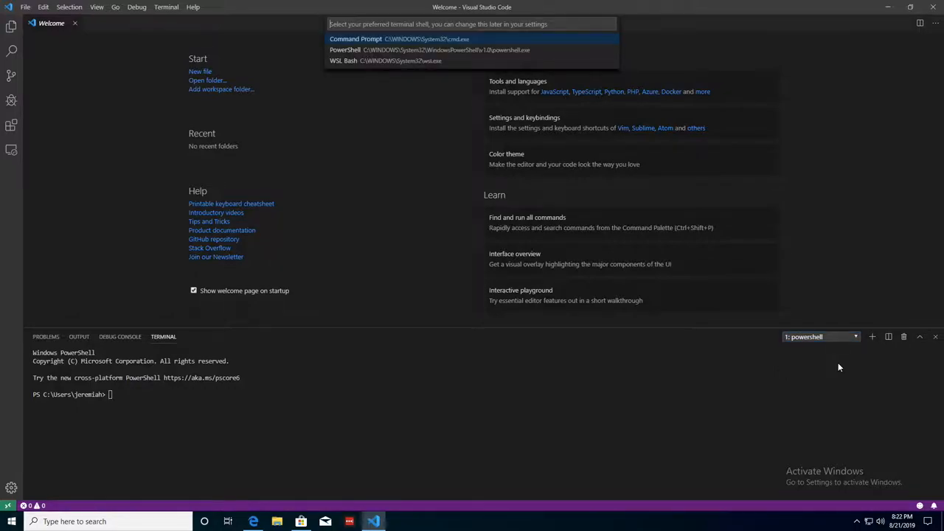
mouse_move(369, 44)
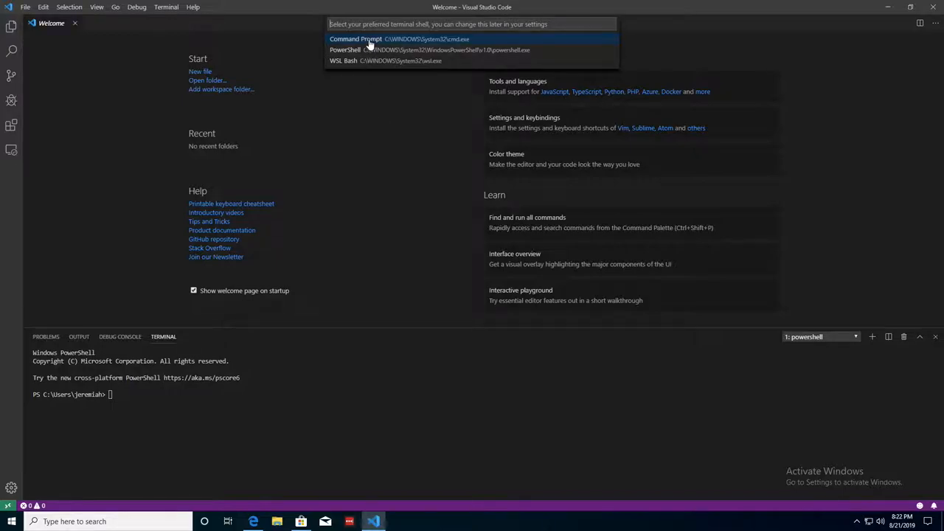
mouse_move(374, 67)
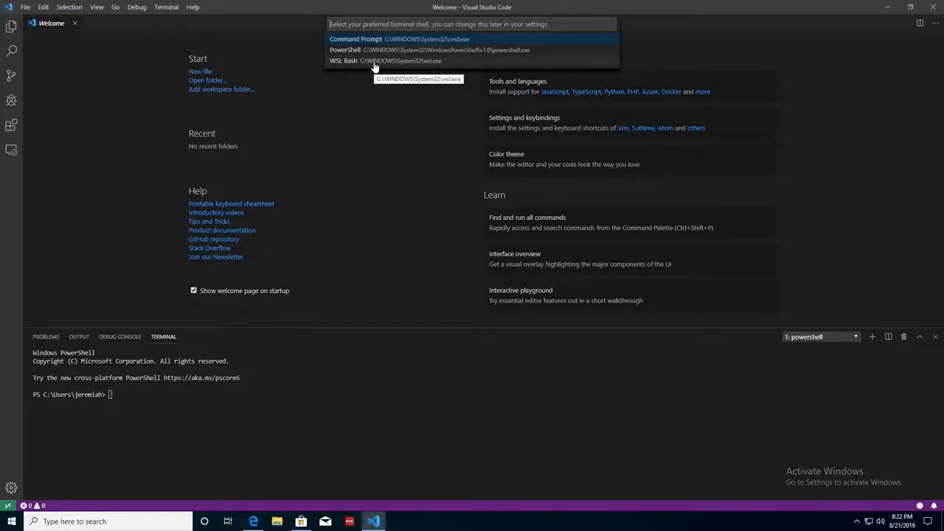
mouse_move(361, 38)
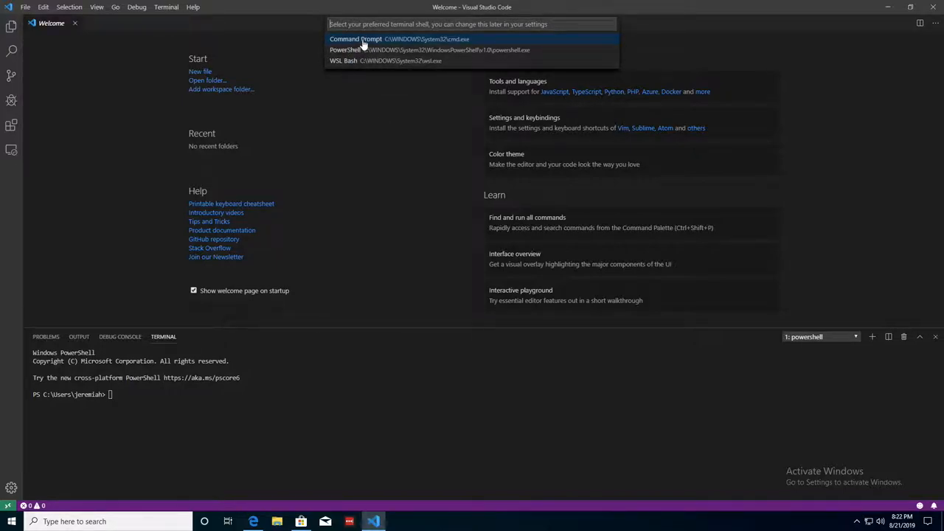
mouse_move(409, 39)
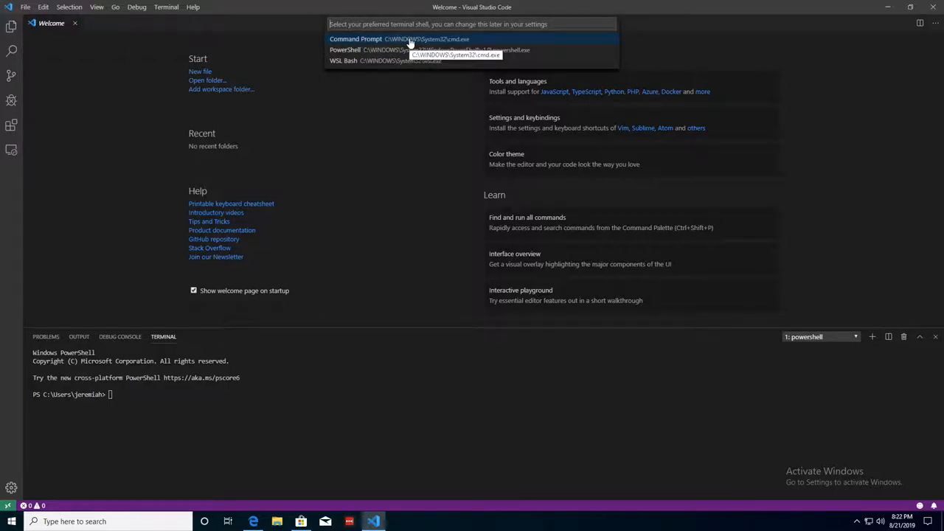
mouse_move(357, 58)
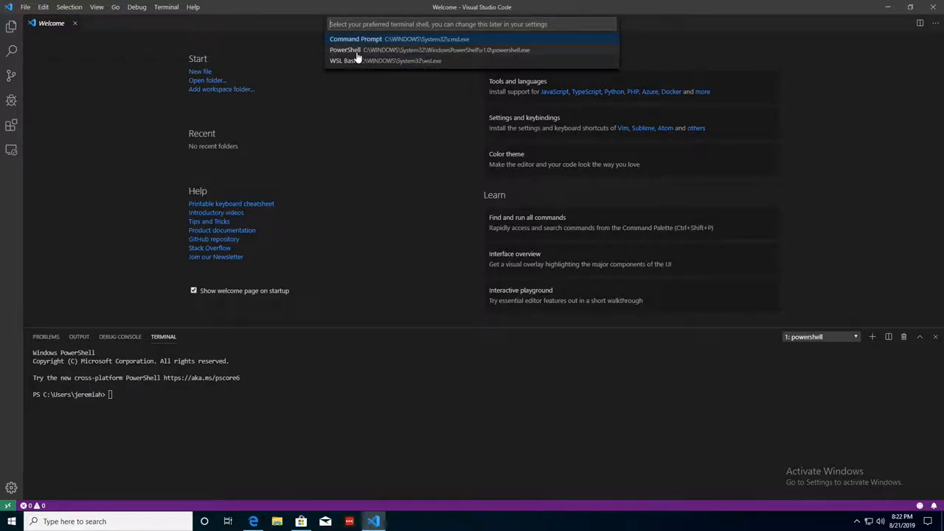
mouse_move(354, 55)
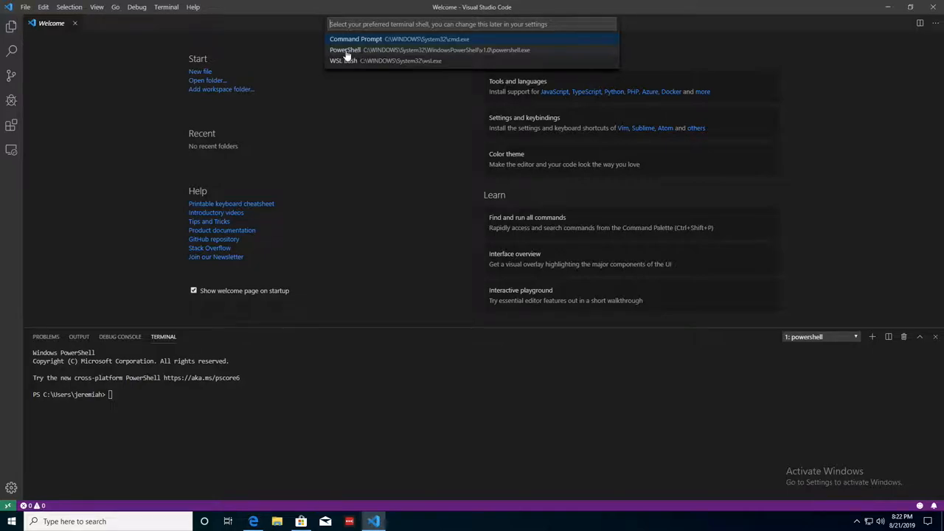
mouse_move(362, 60)
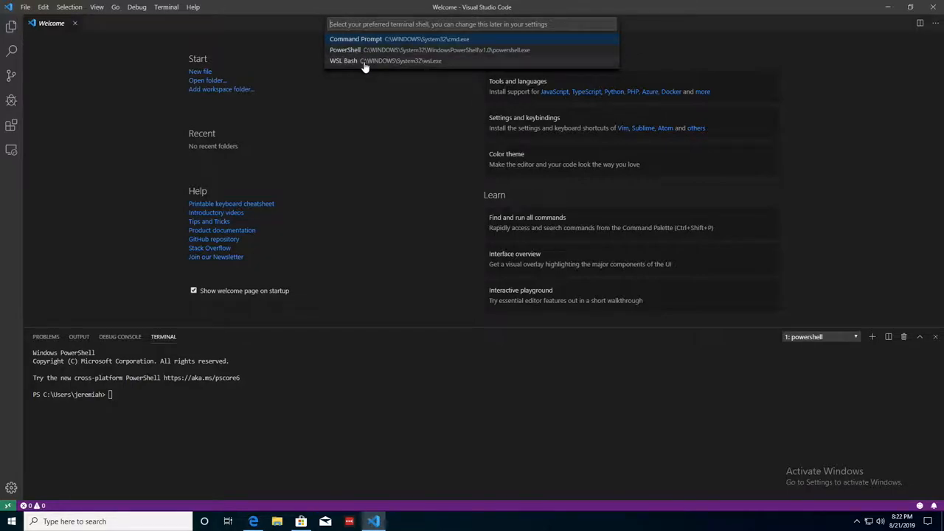
mouse_move(363, 66)
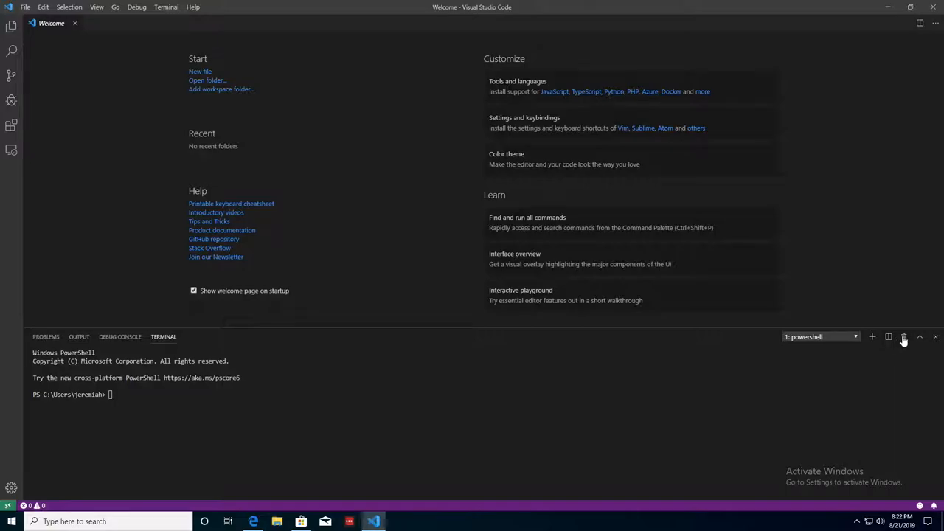
Step: Kill the running PowerShell terminal with the trash-can icon
left_click(935, 337)
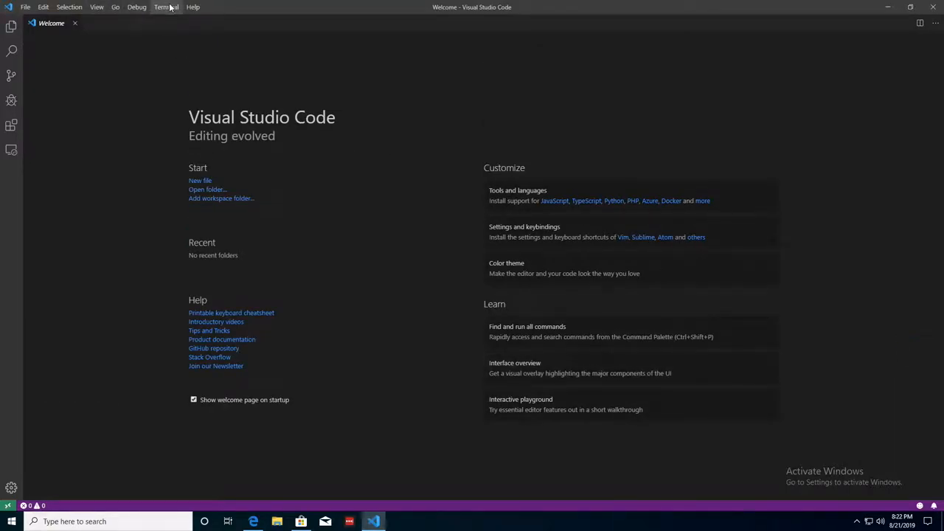
Step: Start a new terminal that opens directly into WSL Bash, then reopen the Terminal menu
left_click(166, 7)
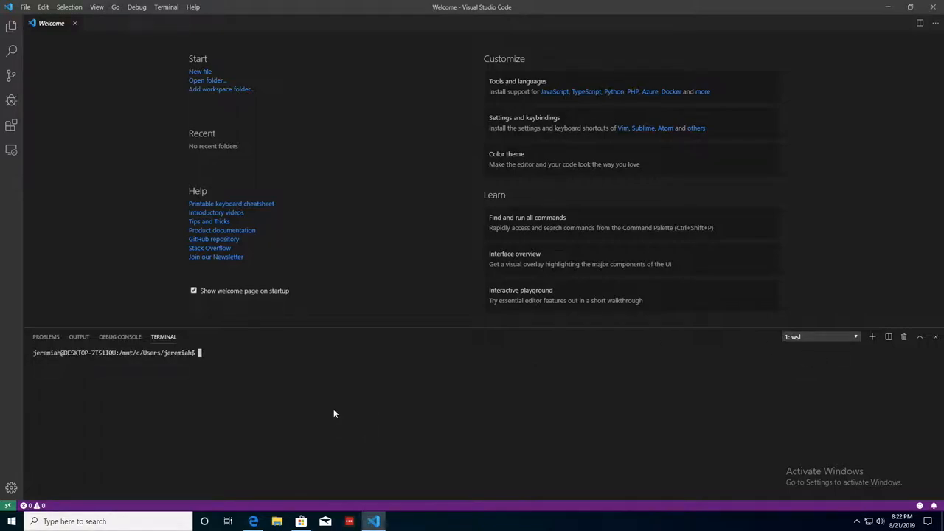
mouse_move(311, 394)
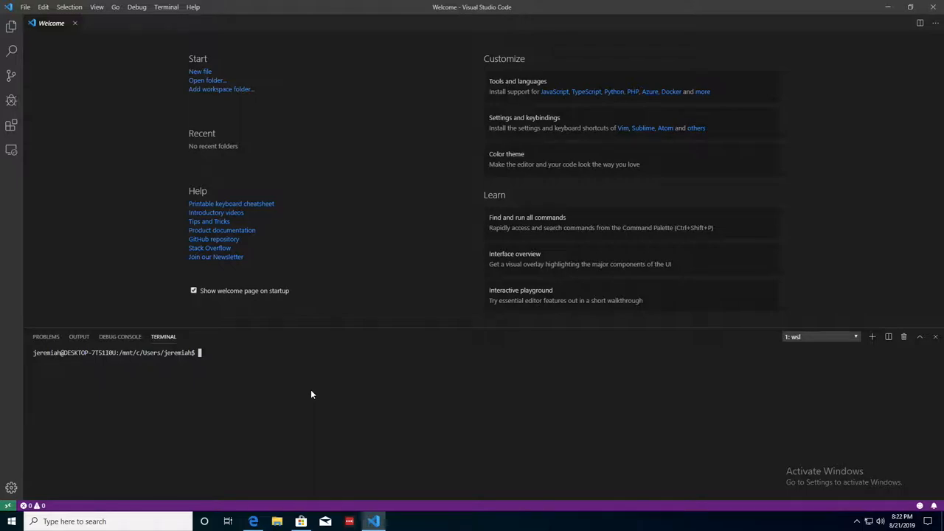
left_click(166, 6)
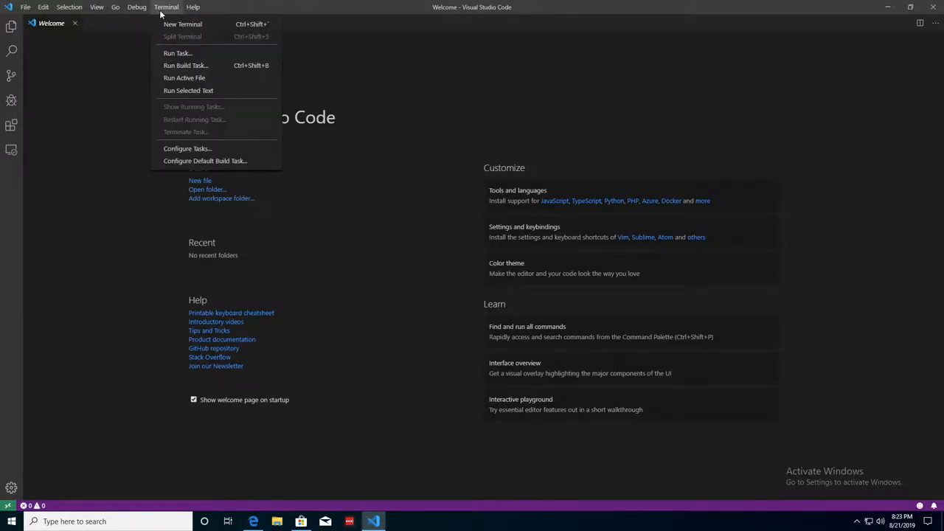
Step: Open a fresh WSL terminal, see npm -v report not found, and open ~/.bash_profile in vim
left_click(182, 24)
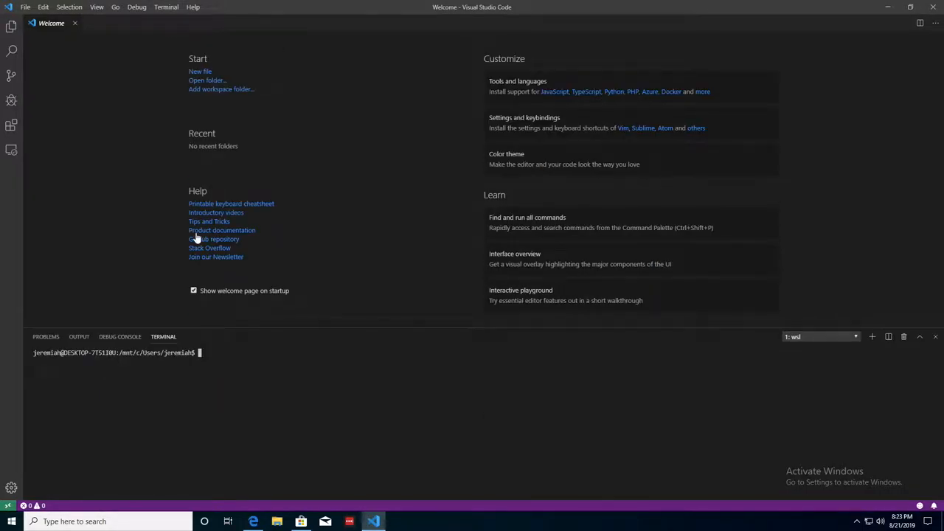
type("npm -")
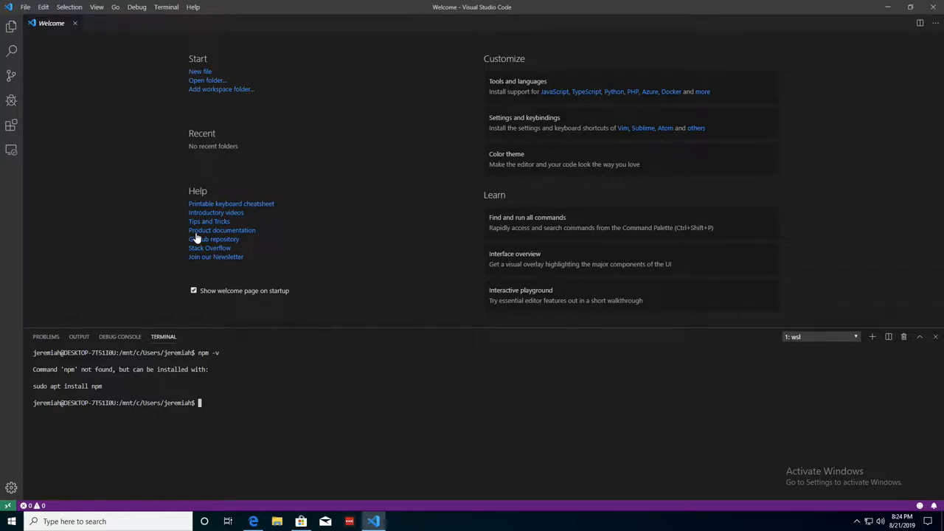
type("vim ~/.bash_profile")
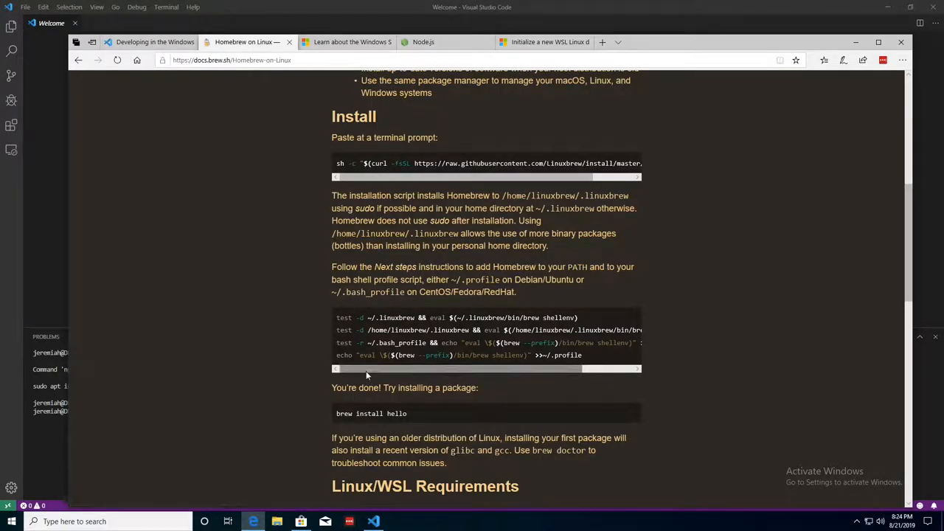
Step: Select the Homebrew 'Next steps' PATH setup commands on the Homebrew on Linux page
double_click(391, 318)
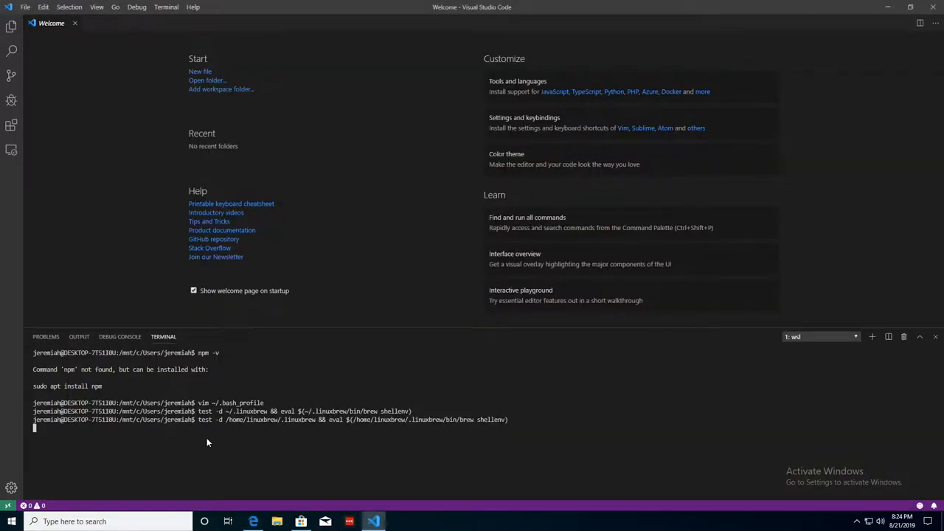
Step: Append the brew shellenv eval line to ~/.profile and check the npm version
type("echo \"eval \\$($(brew --prefix)/bin/brew shellenv)\" >>~/.profile")
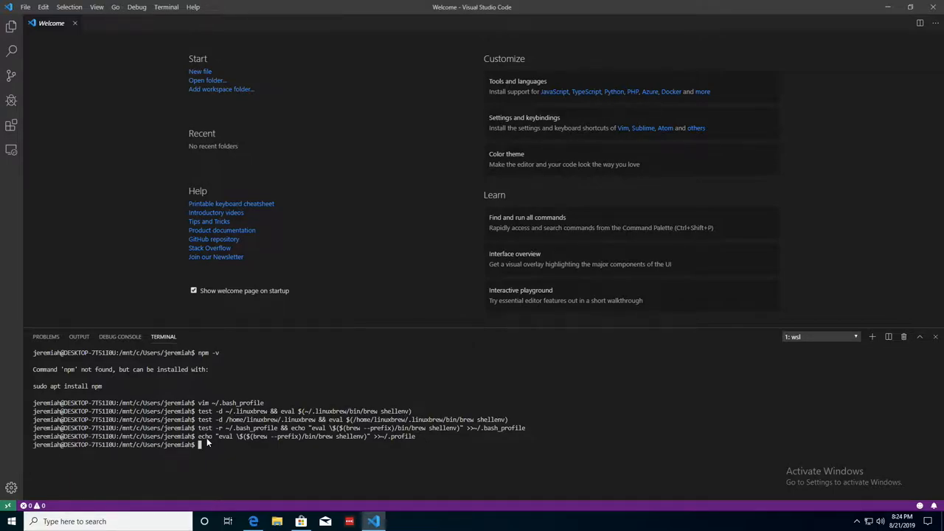
type("echo \"eval \\$($(brew --prefix)/bin/brew shellenv)\" >>~/.profile")
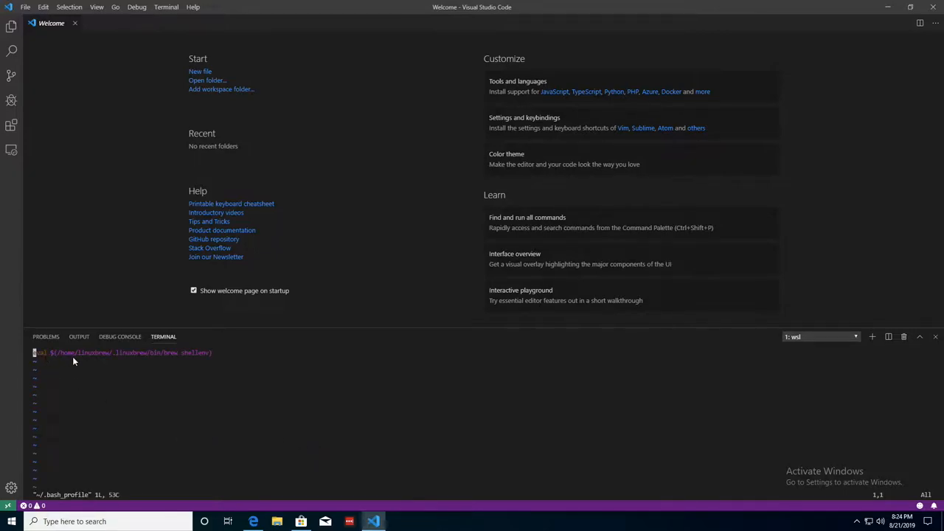
mouse_move(219, 363)
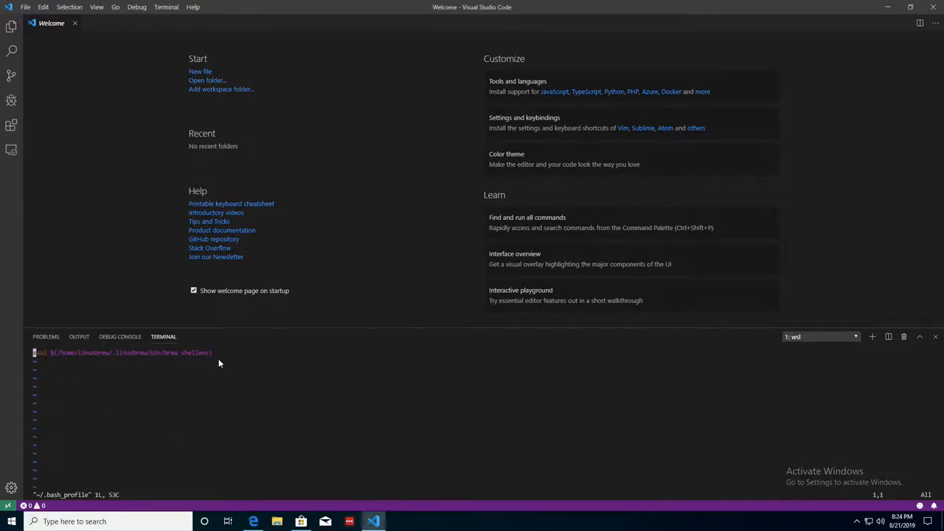
mouse_move(172, 372)
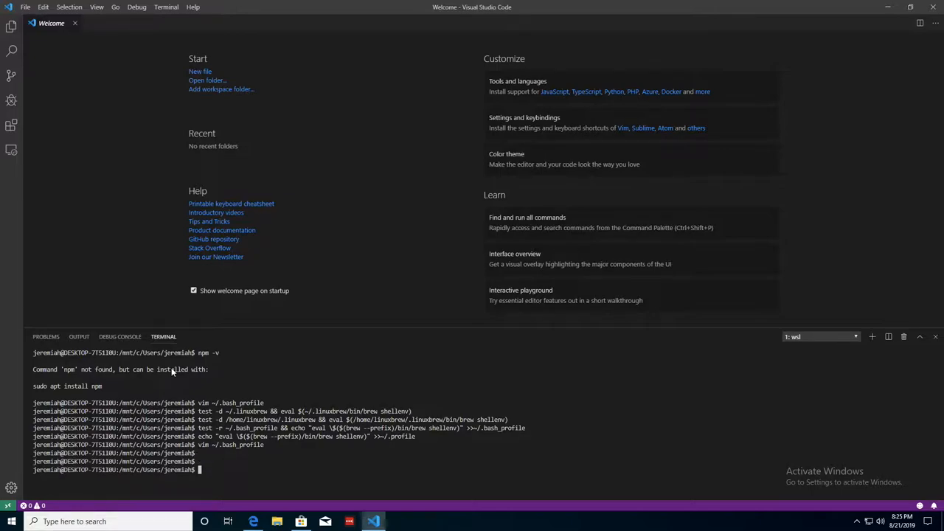
type("npm -v")
type("brew doctor")
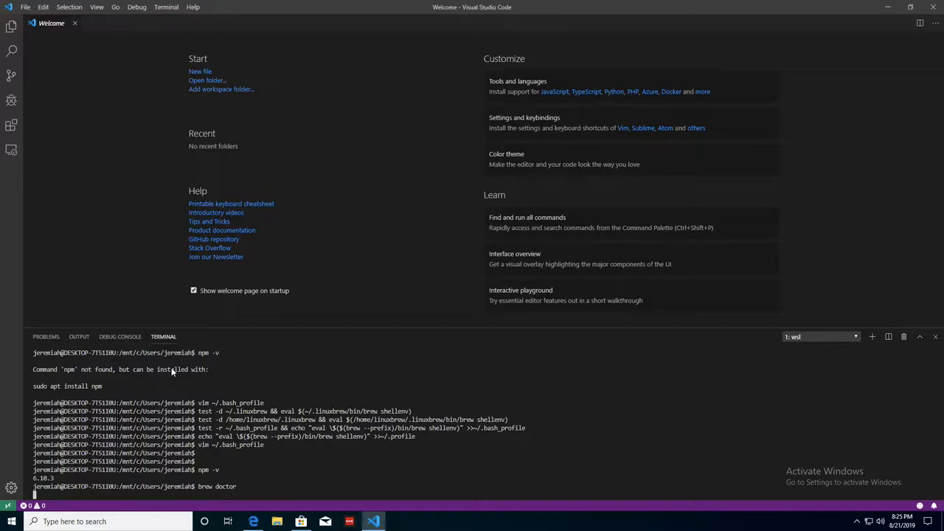
Step: Review the terminal output and run brew doctor to surface the umask warning
scroll("down", 3)
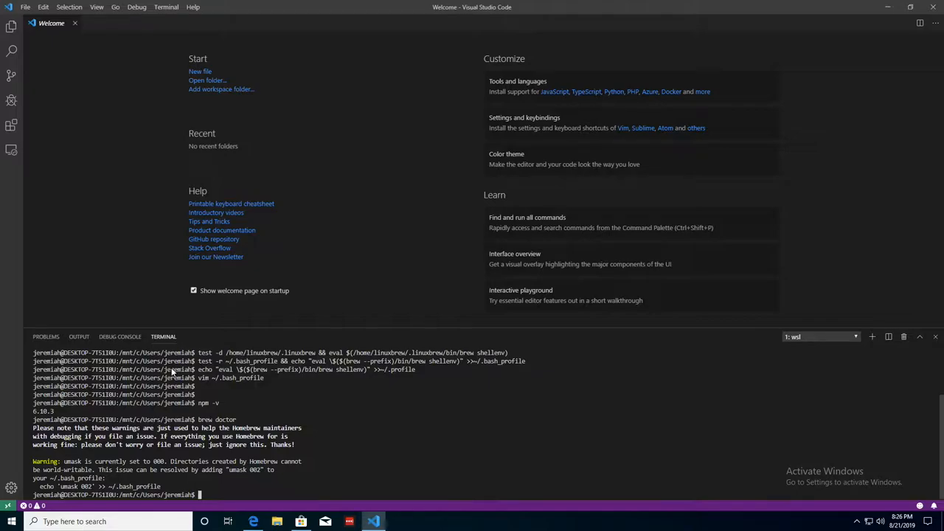
mouse_move(42, 494)
type("echo 'umask 002' >> ~/.bash_profile")
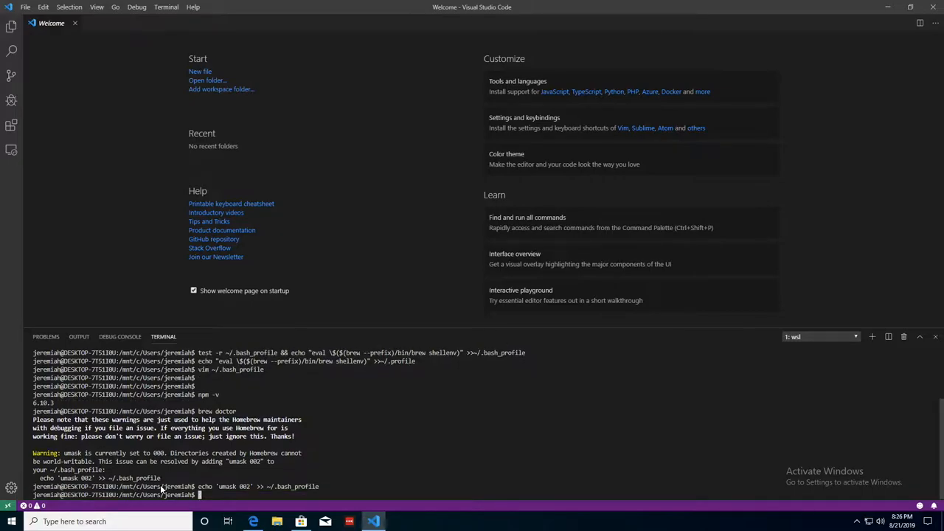
type("brew doctor")
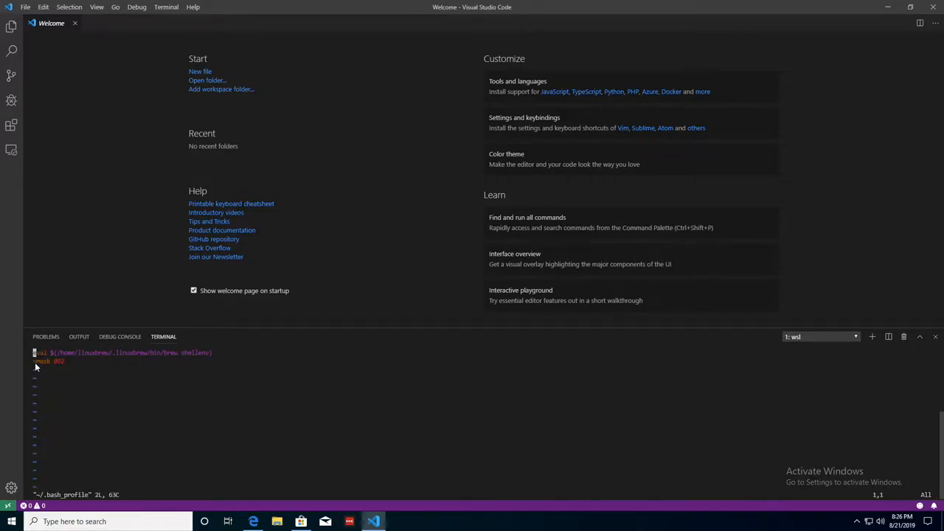
mouse_move(61, 380)
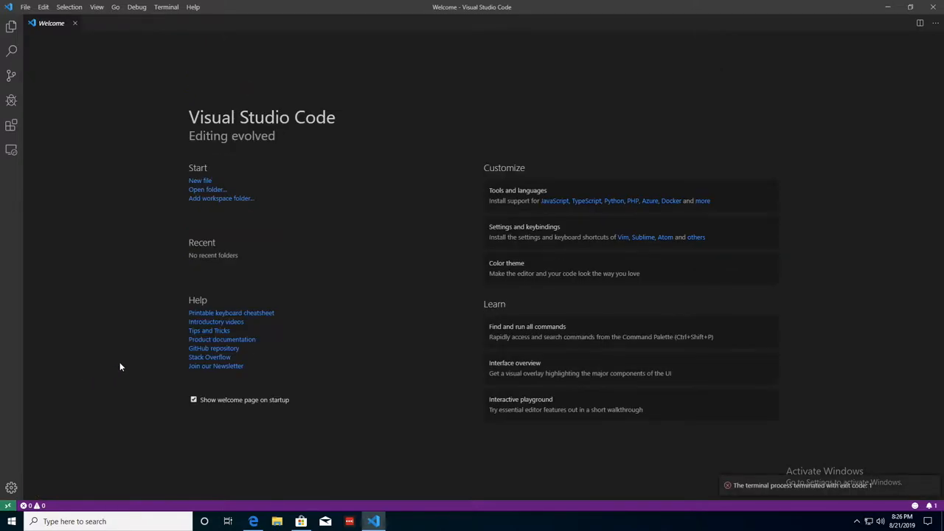
Step: Start a new WSL terminal, run a check, and scroll the output
left_click(166, 7)
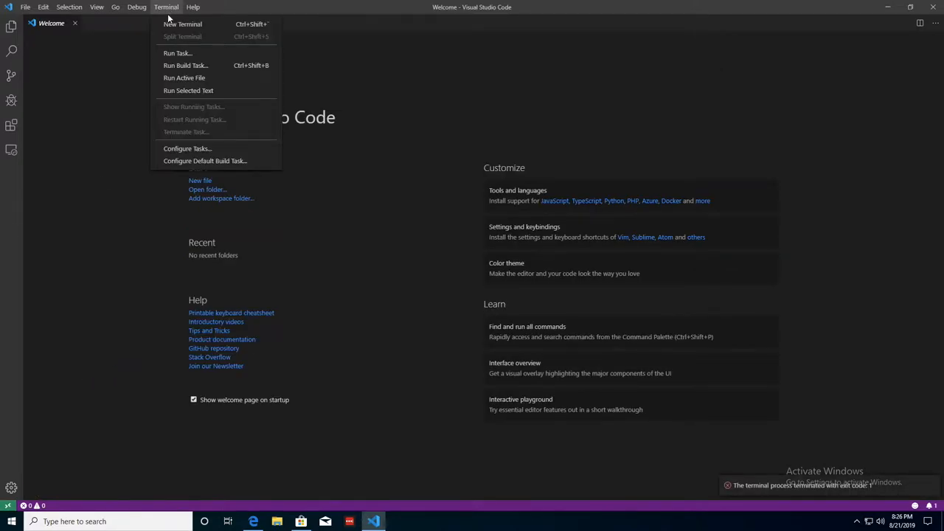
left_click(182, 24)
type("brew doctor")
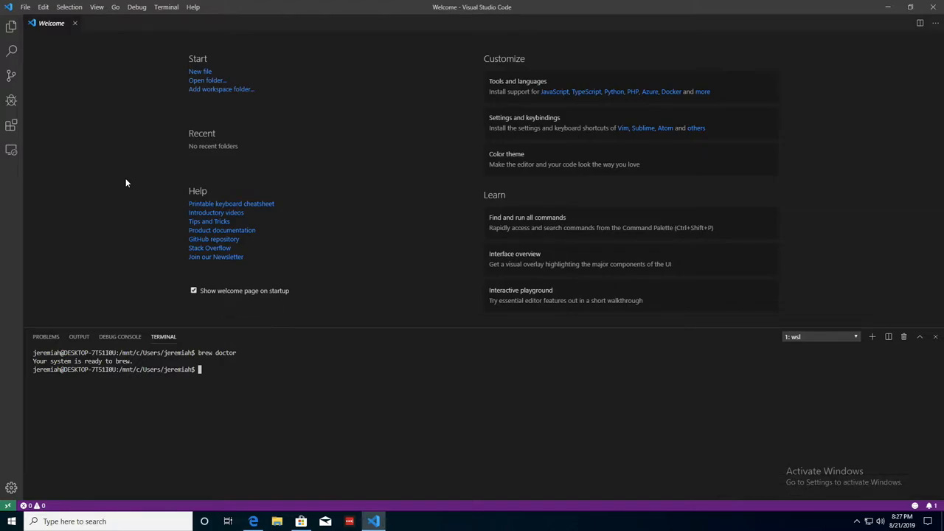
type("npm")
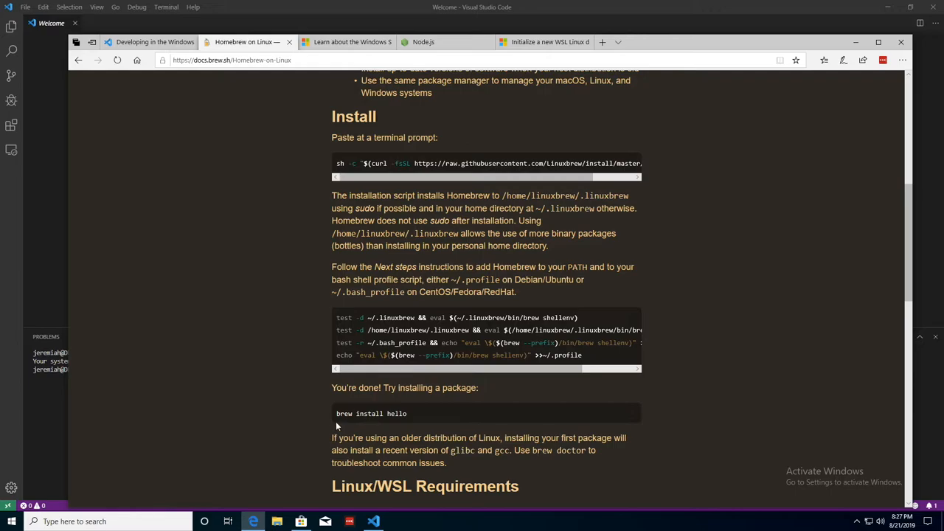
scroll("down", 3)
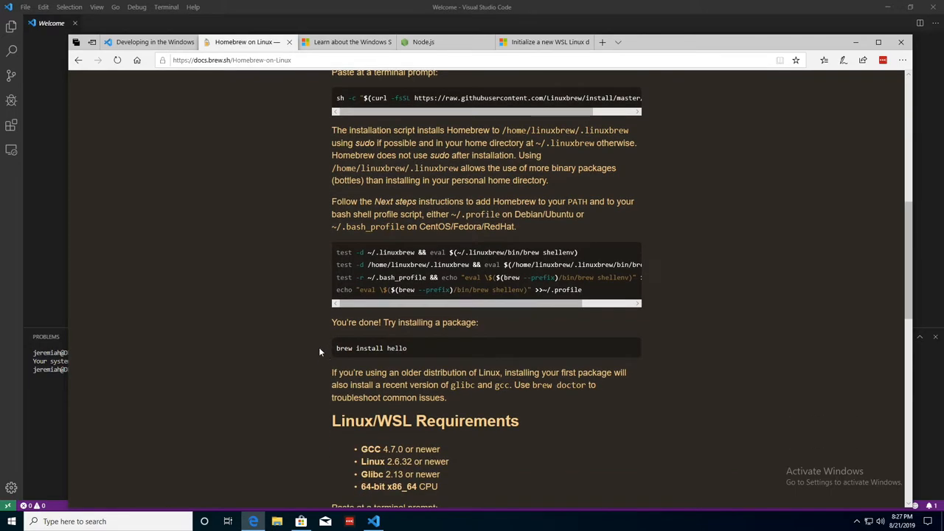